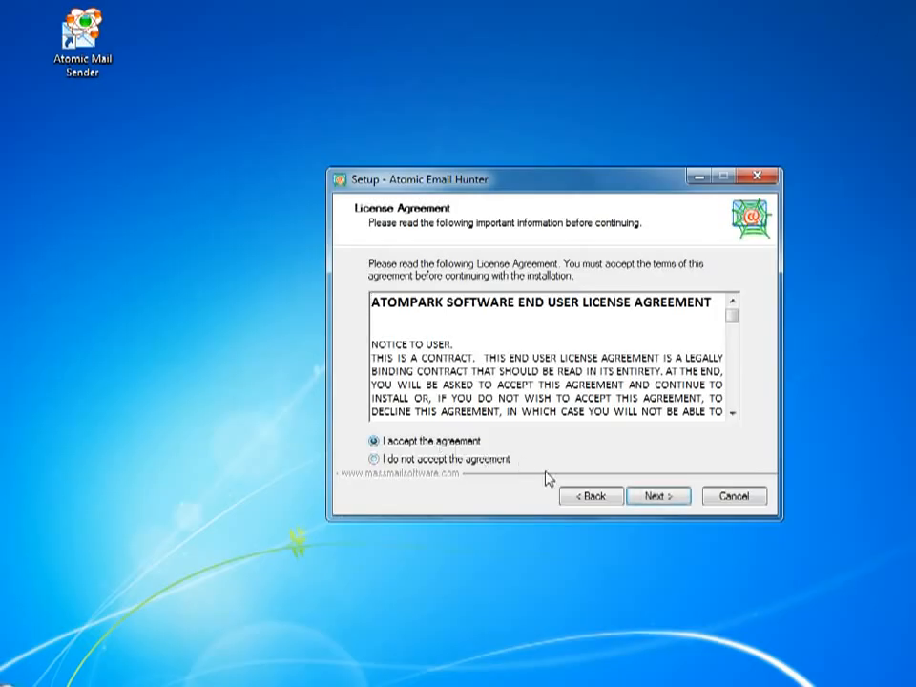
# Install Atomic Email Hunter with default folders, all additional tasks and the registration key
pyautogui.click(659, 497)
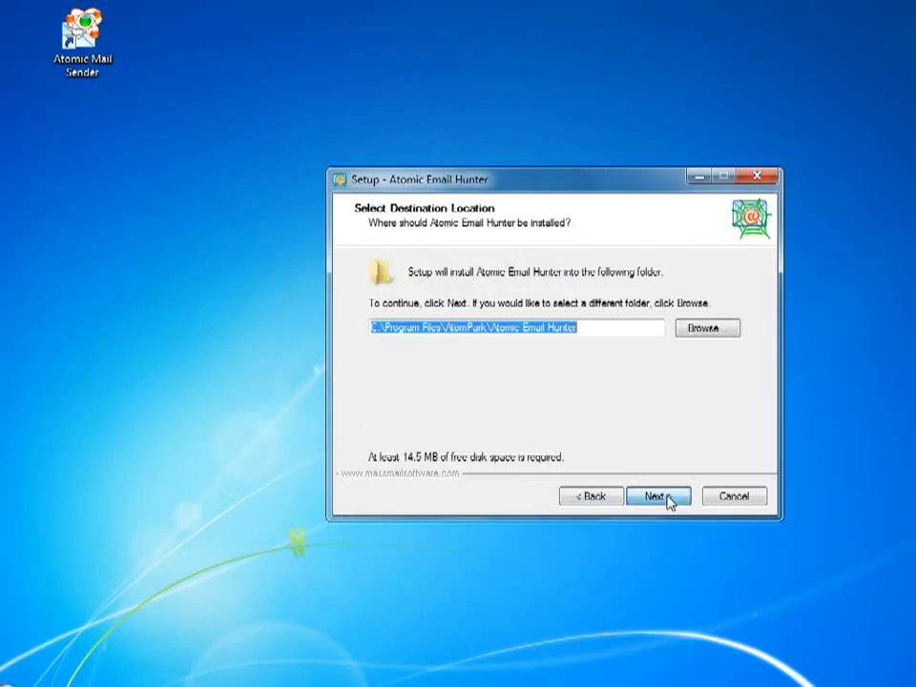
pyautogui.click(658, 497)
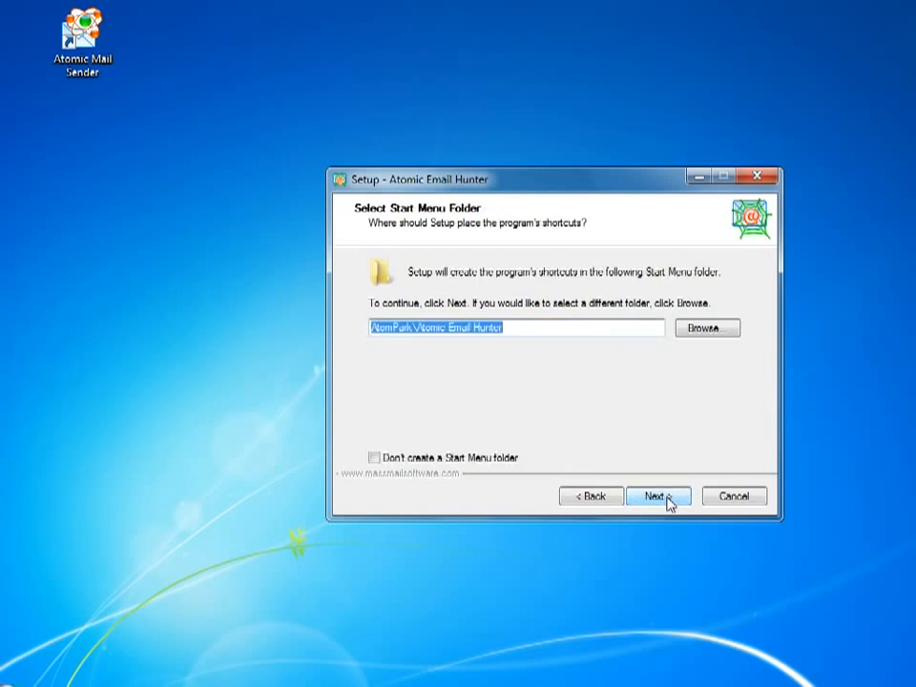
pyautogui.click(657, 496)
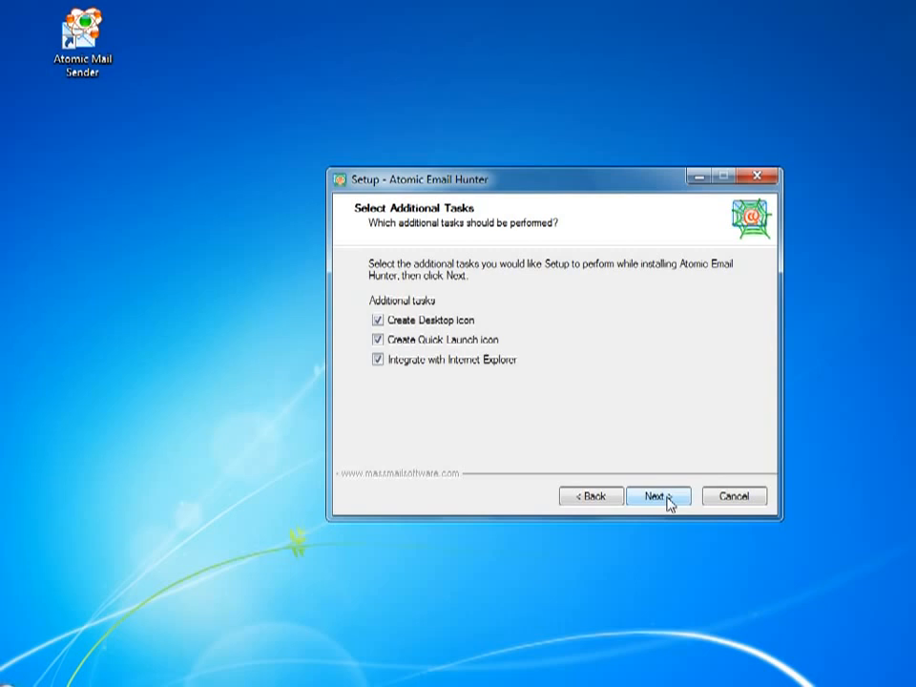
pyautogui.click(658, 496)
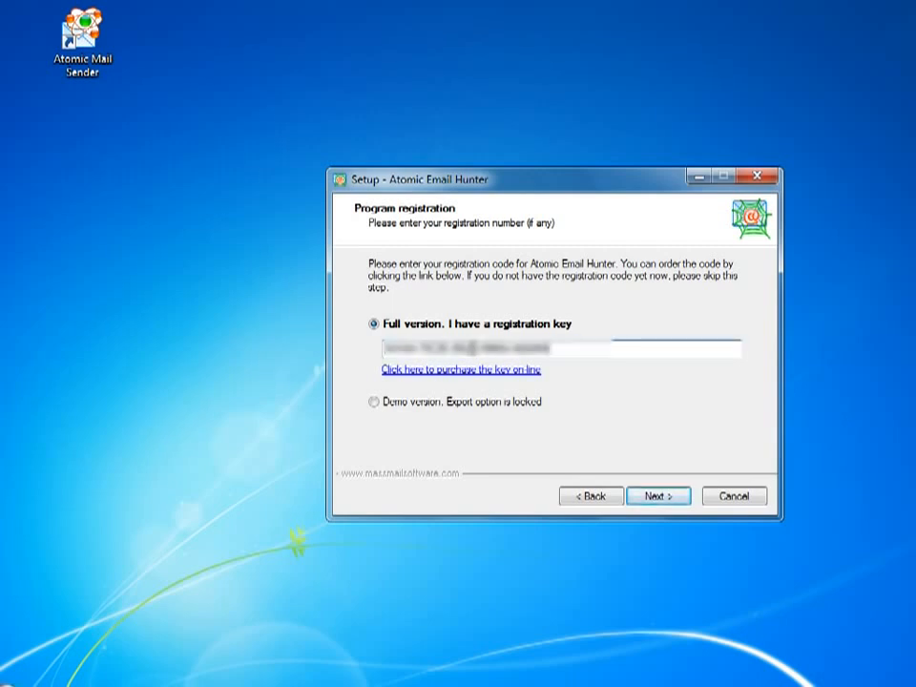
pyautogui.click(658, 497)
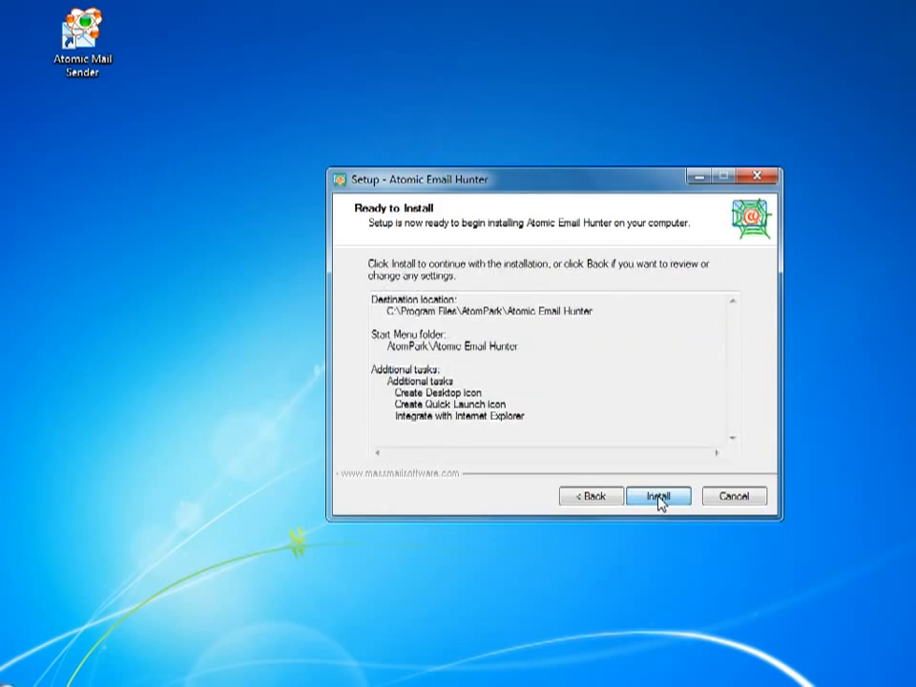
pyautogui.click(658, 496)
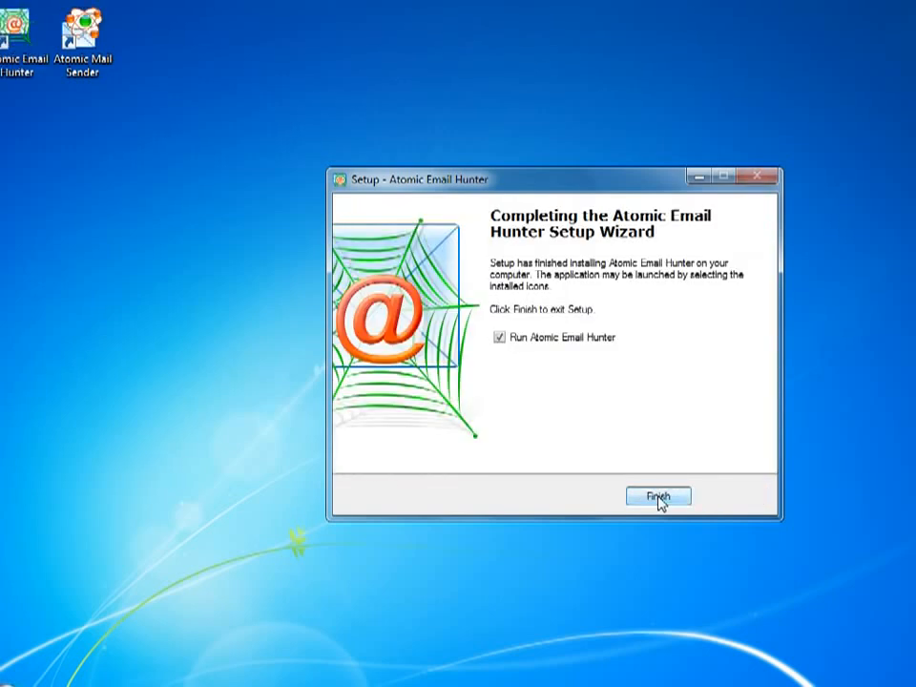
pyautogui.click(659, 496)
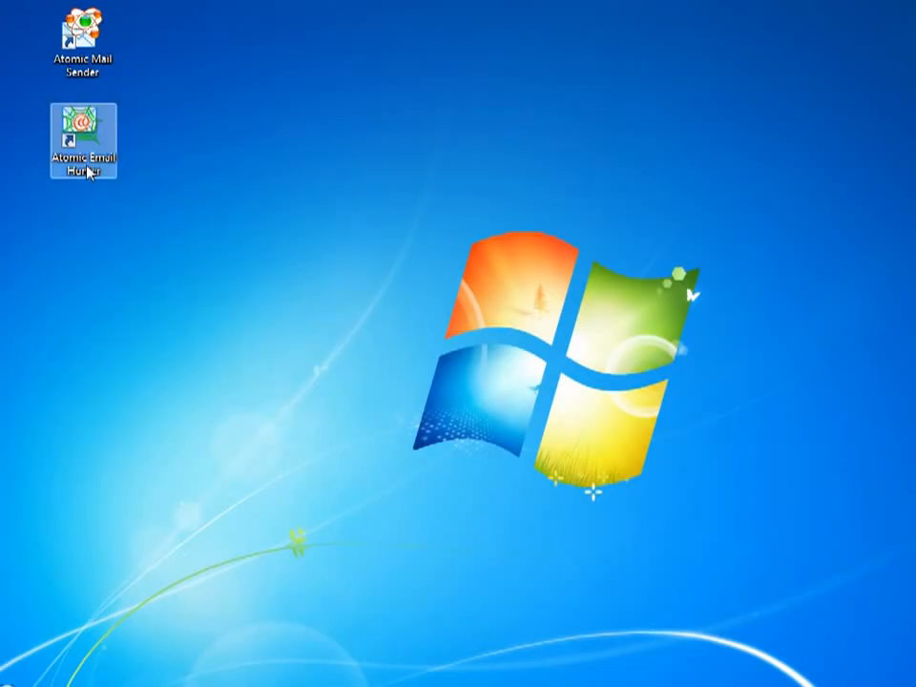
# Launch Atomic Email Hunter from the desktop icon and open its Settings menu
pyautogui.doubleClick(83, 134)
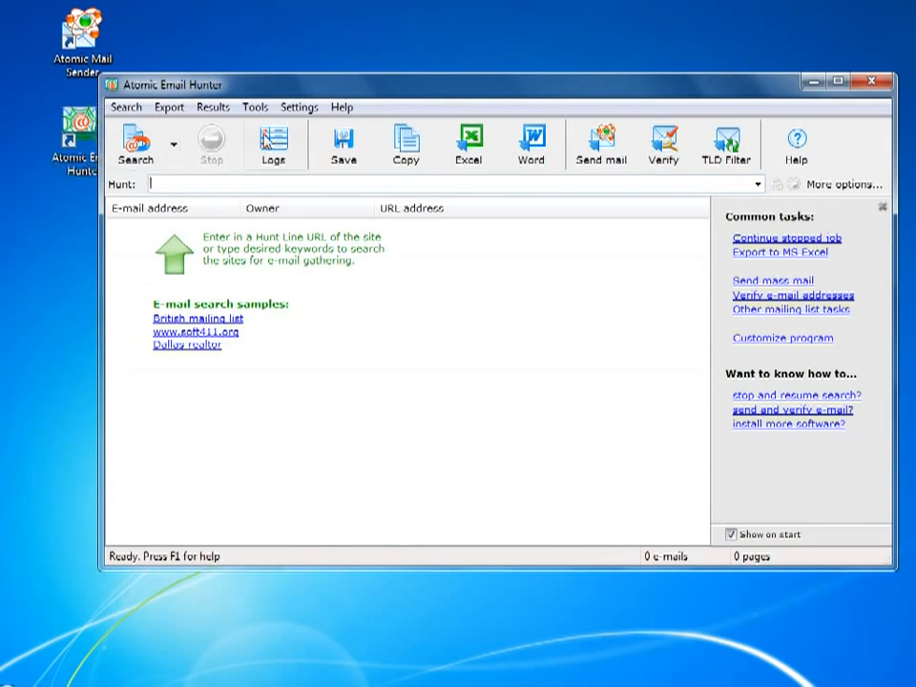
pyautogui.click(299, 106)
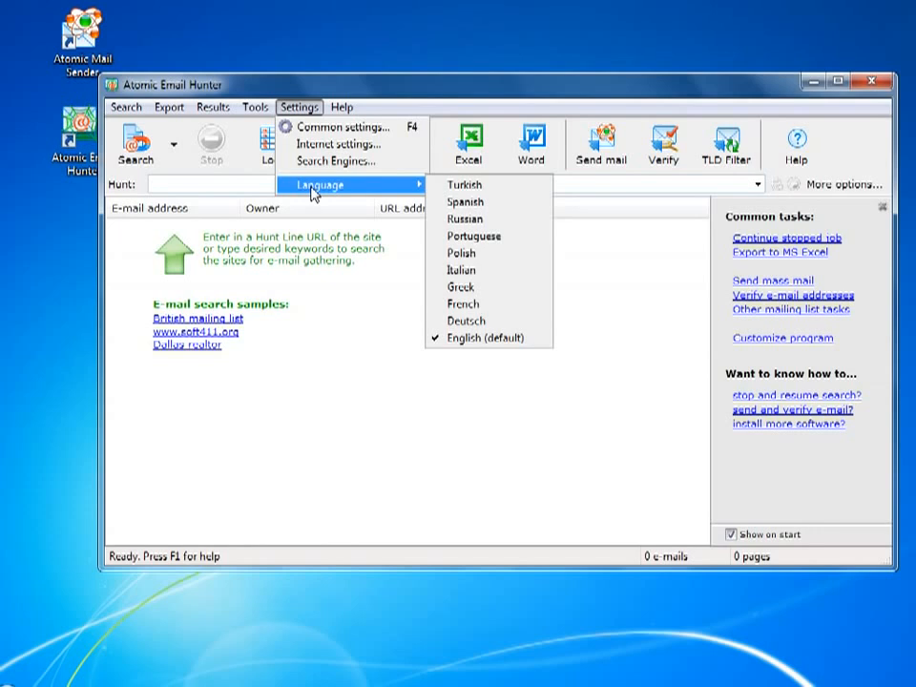
pyautogui.moveTo(467, 184)
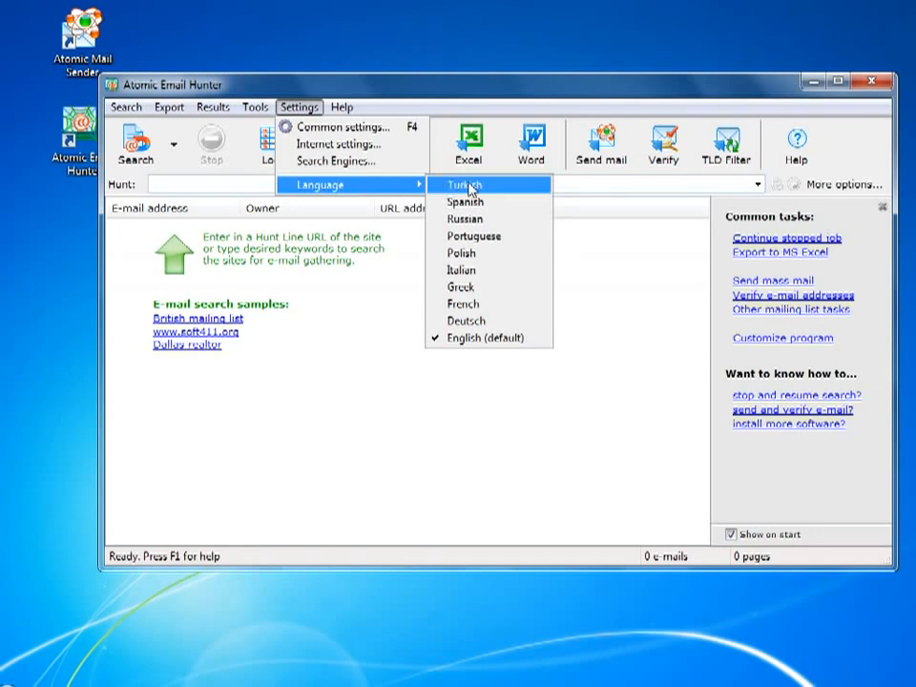
pyautogui.moveTo(468, 338)
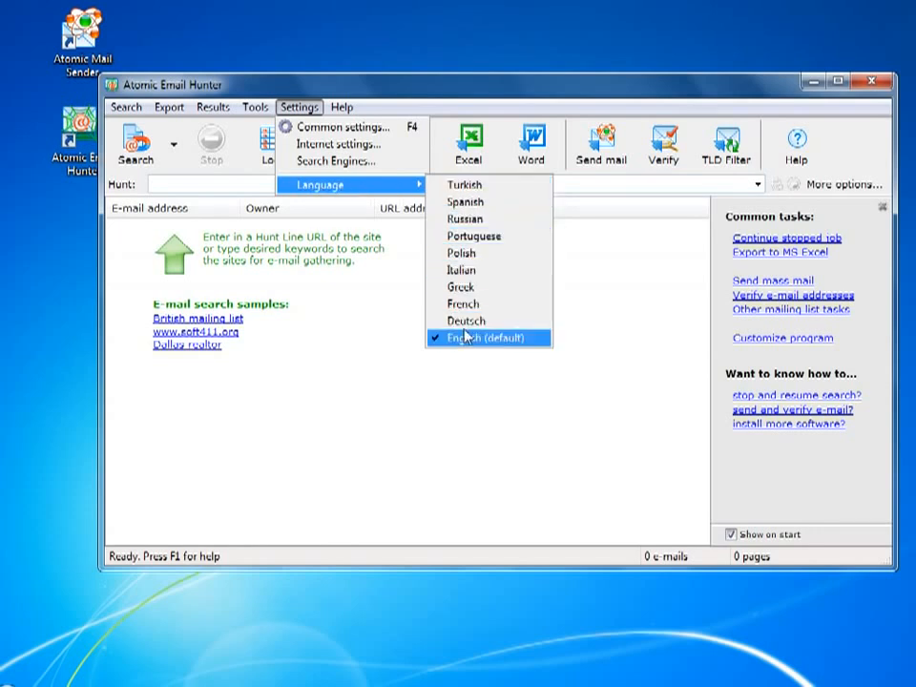
pyautogui.moveTo(370, 198)
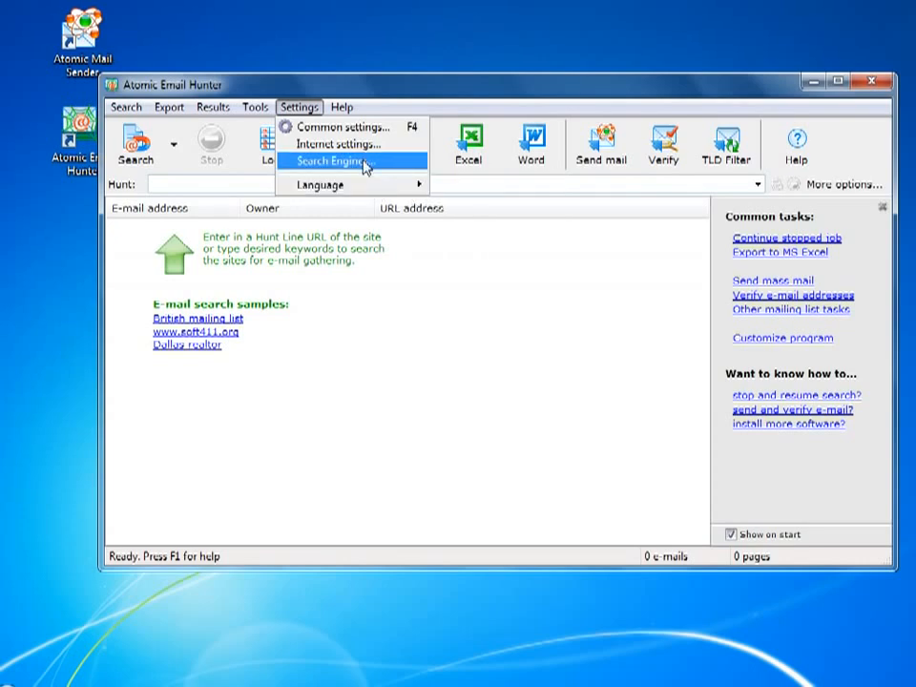
# Uncheck AltaVista and Live in the search engine list, keeping Yahoo and Google
pyautogui.click(334, 160)
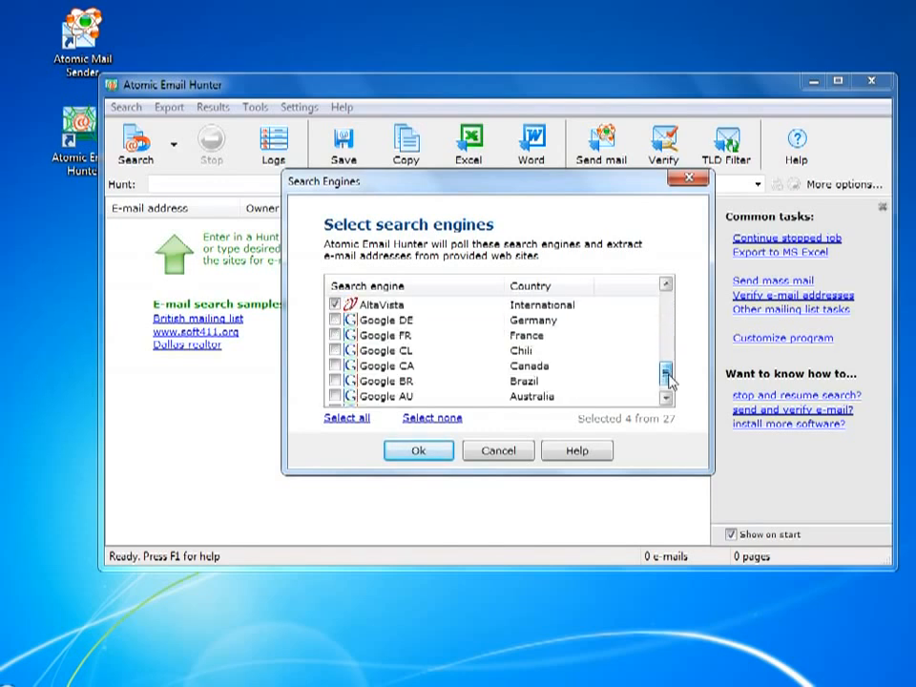
pyautogui.moveTo(571, 400)
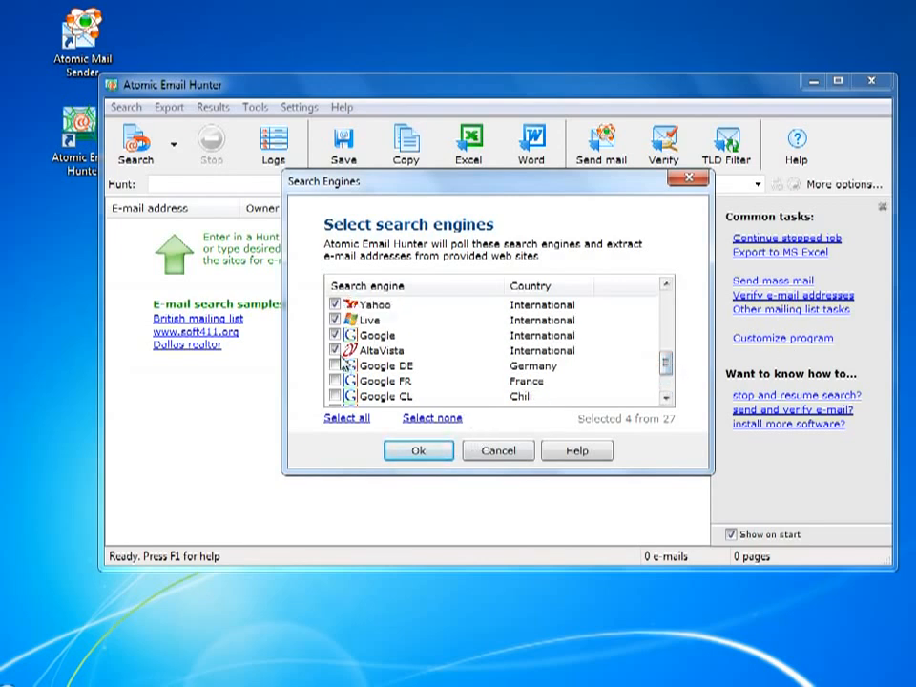
pyautogui.click(335, 351)
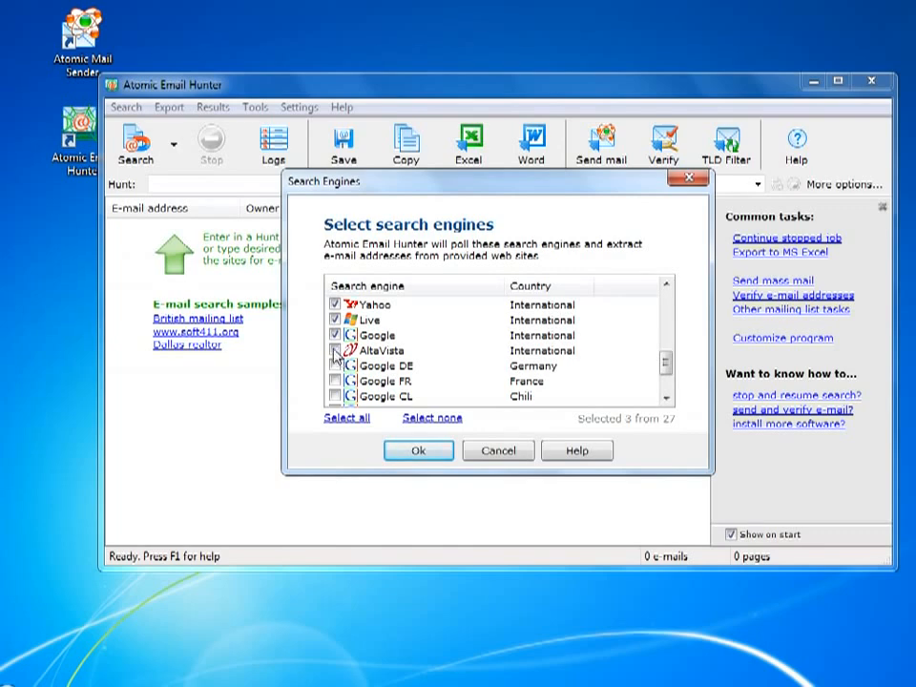
pyautogui.click(336, 319)
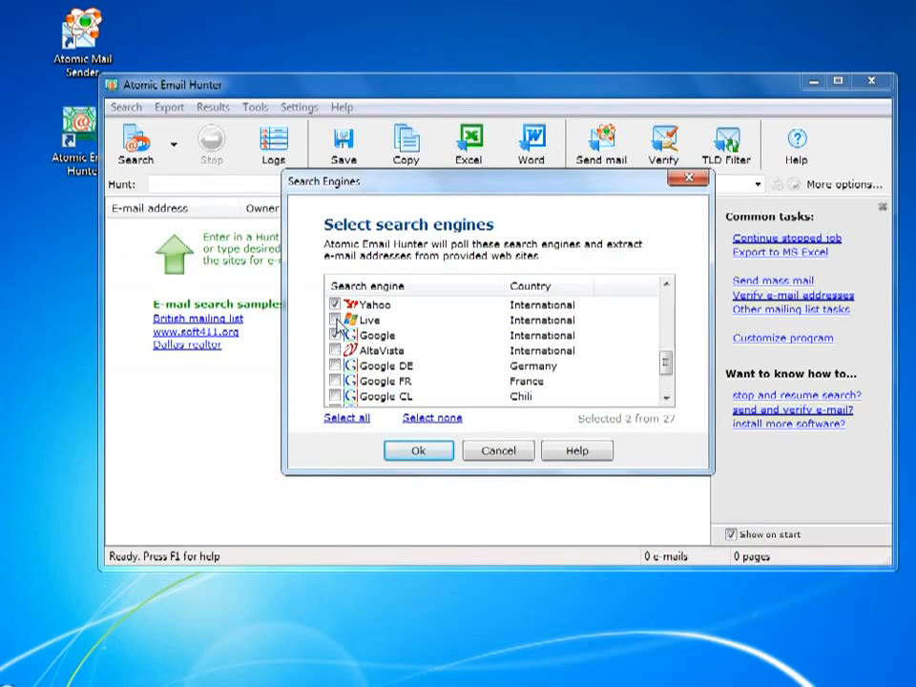
pyautogui.click(497, 450)
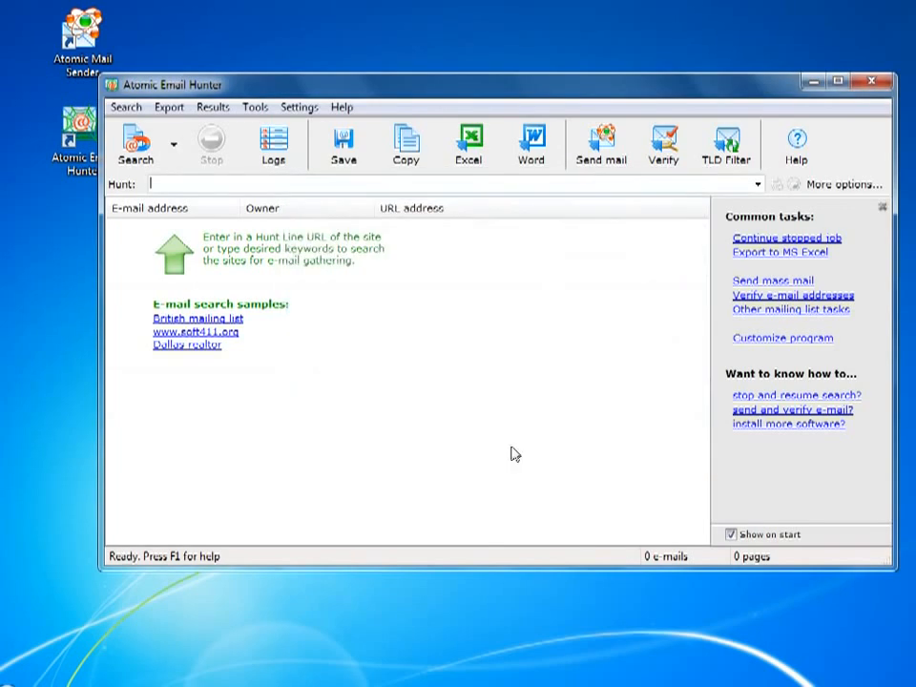
pyautogui.moveTo(399, 309)
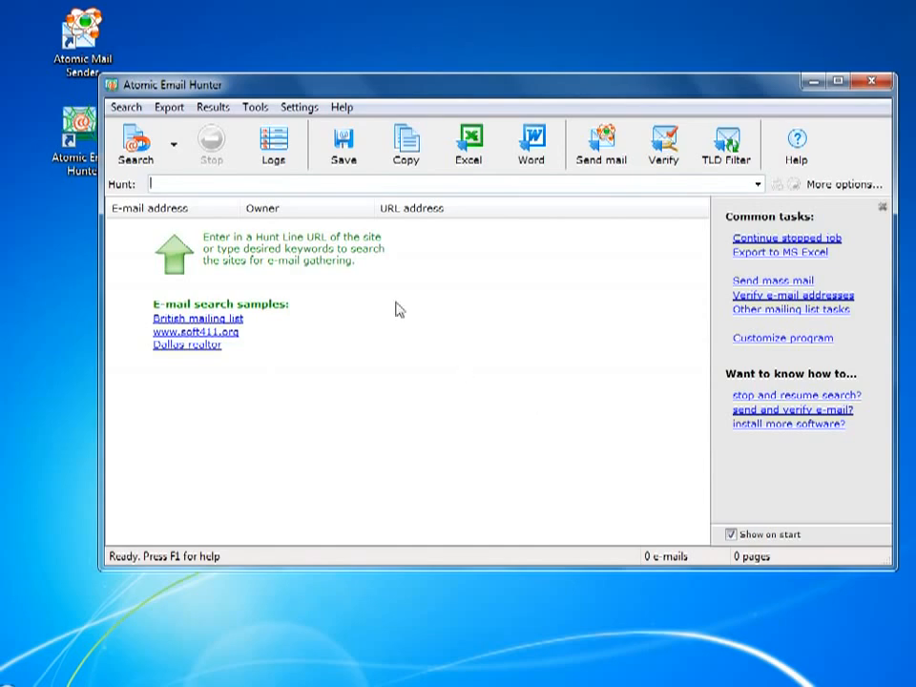
pyautogui.moveTo(306, 133)
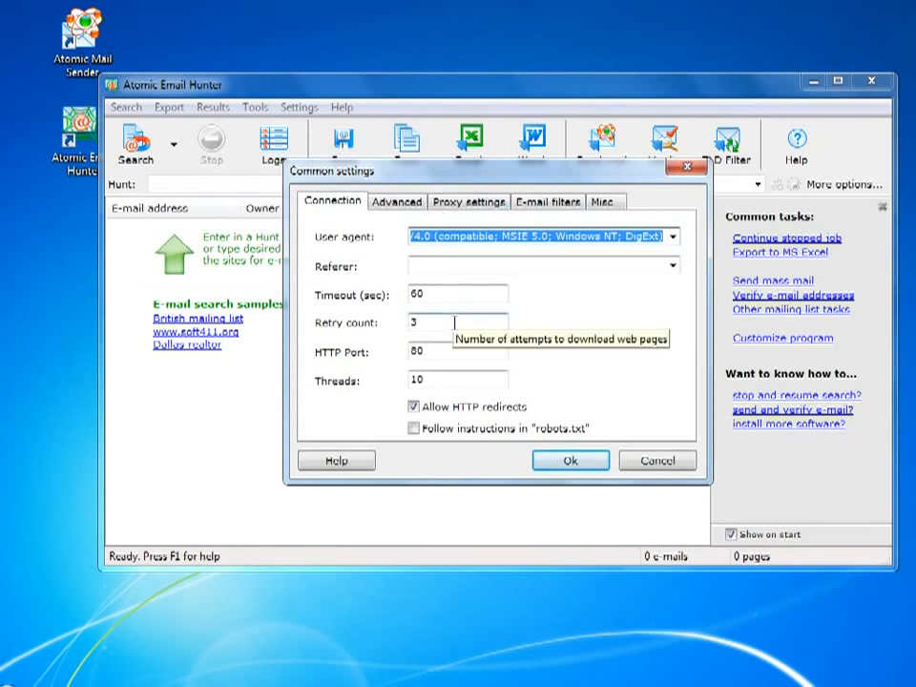
pyautogui.moveTo(444, 253)
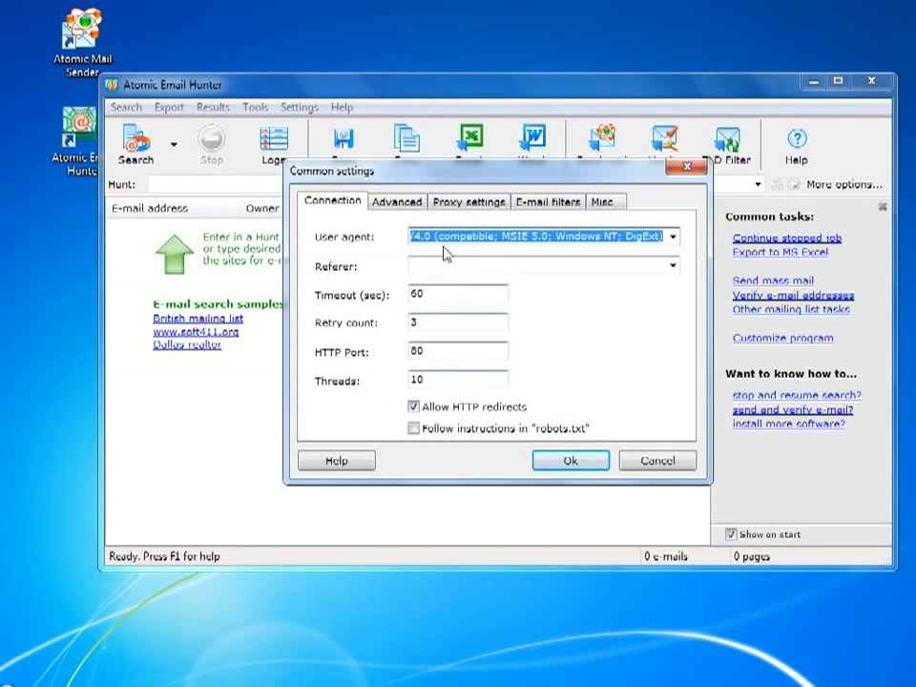
# Review advanced crawl limits and set the proxy to Internet Explorer defaults
pyautogui.click(397, 202)
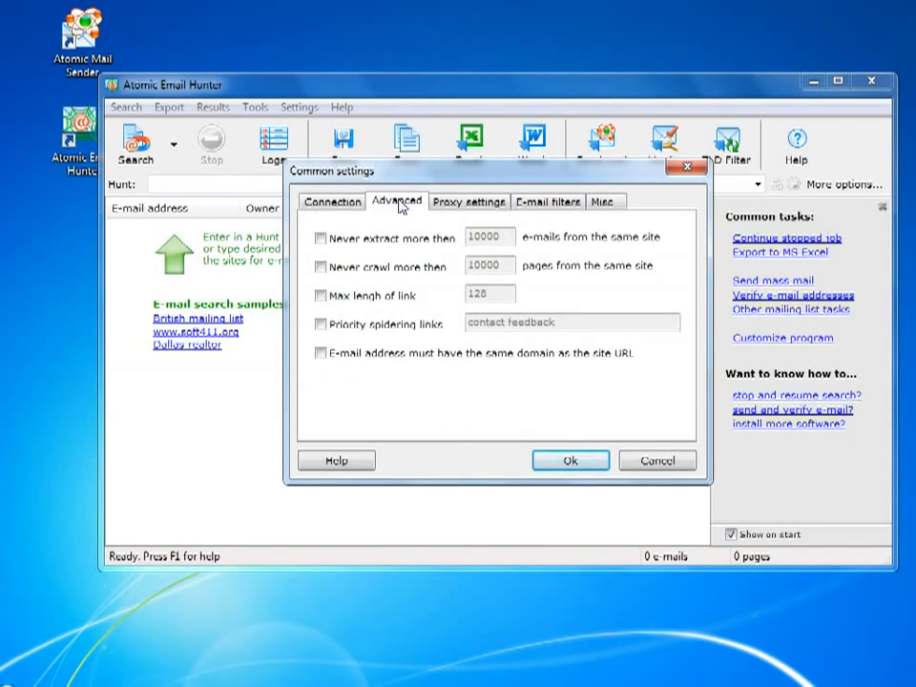
pyautogui.moveTo(557, 276)
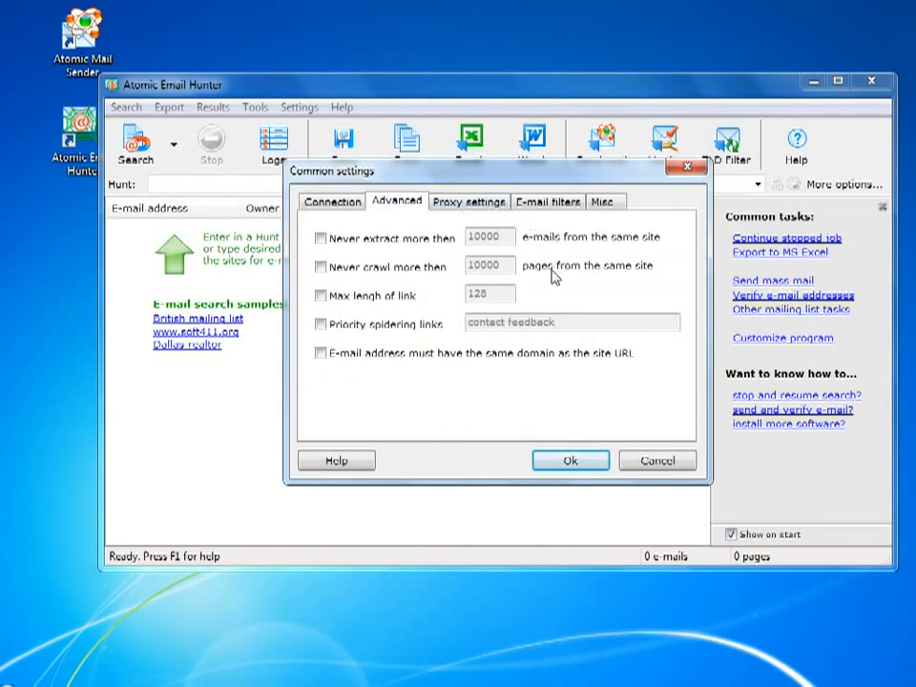
pyautogui.moveTo(551, 291)
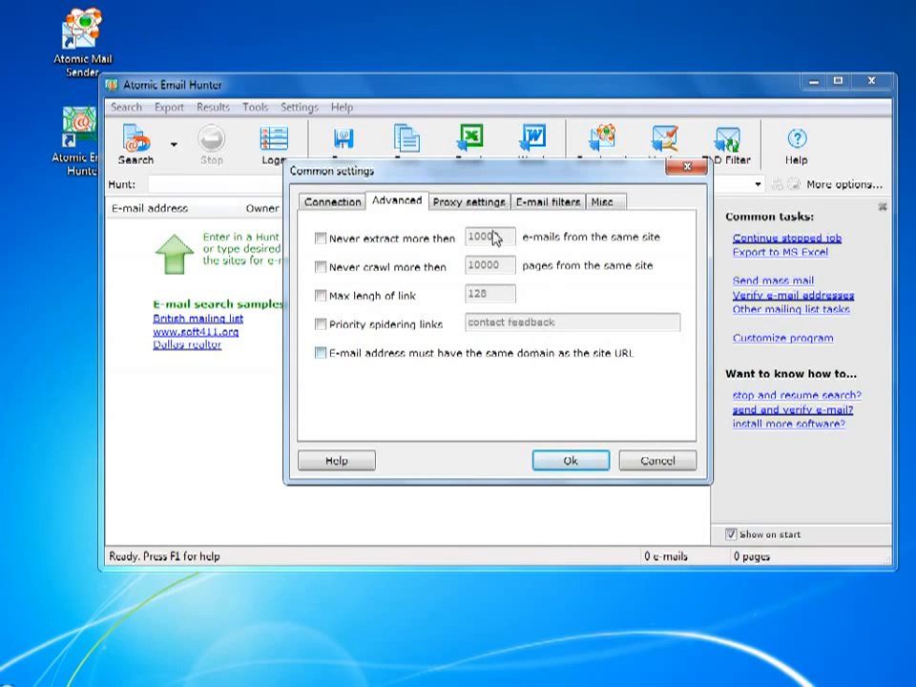
pyautogui.click(468, 201)
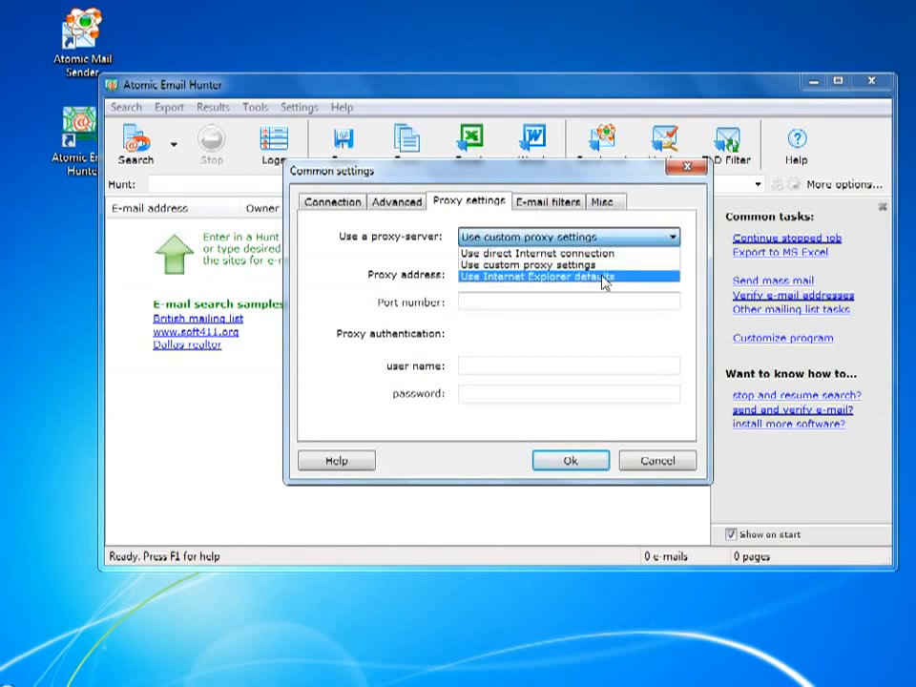
pyautogui.click(548, 201)
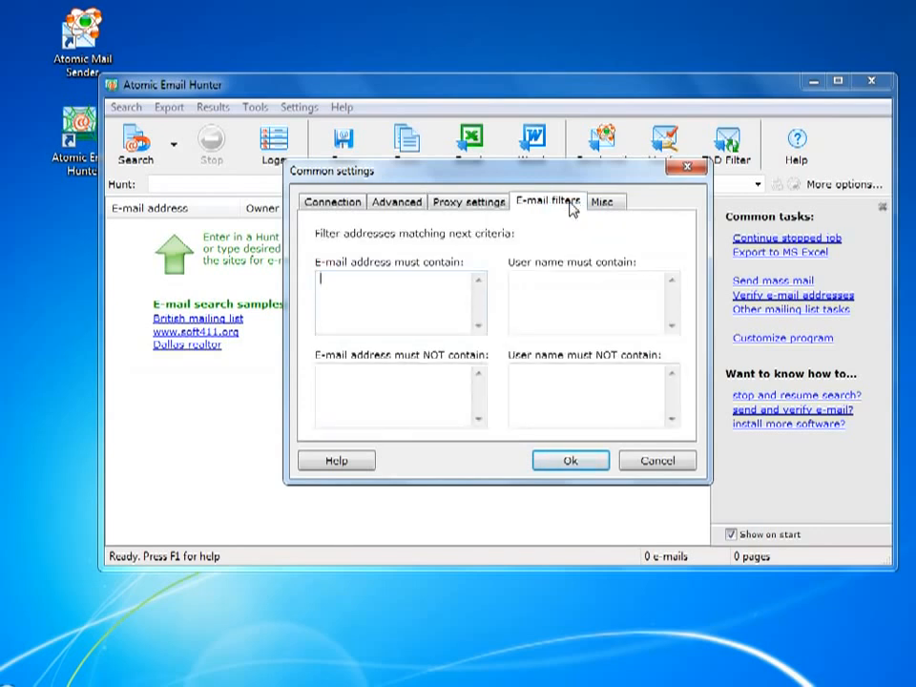
pyautogui.moveTo(604, 290)
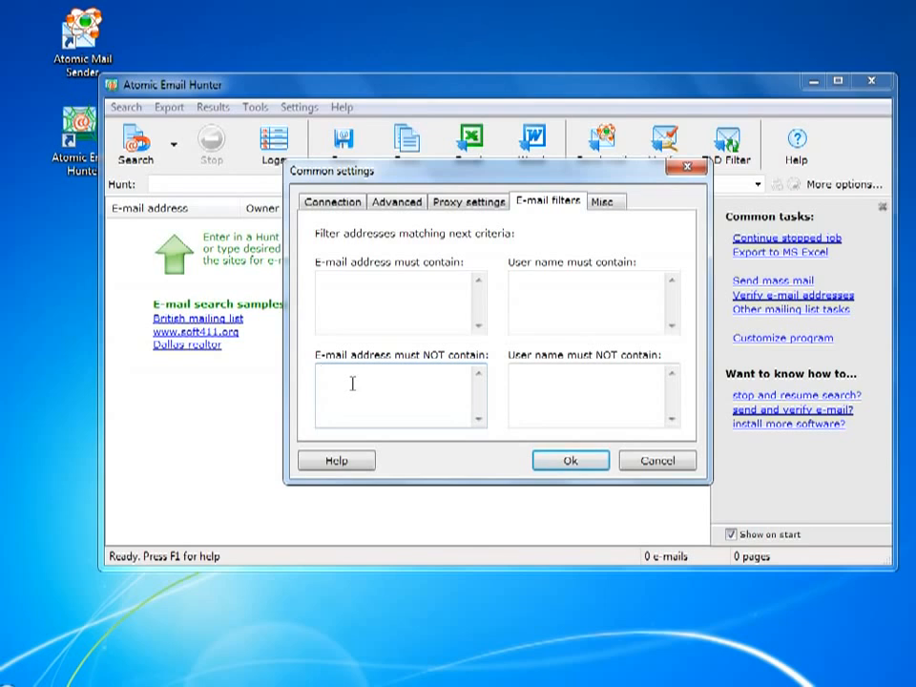
# Exclude user names containing 'Mail Delivery' and 'Postmaster', check Misc, and save settings
pyautogui.write('admin')
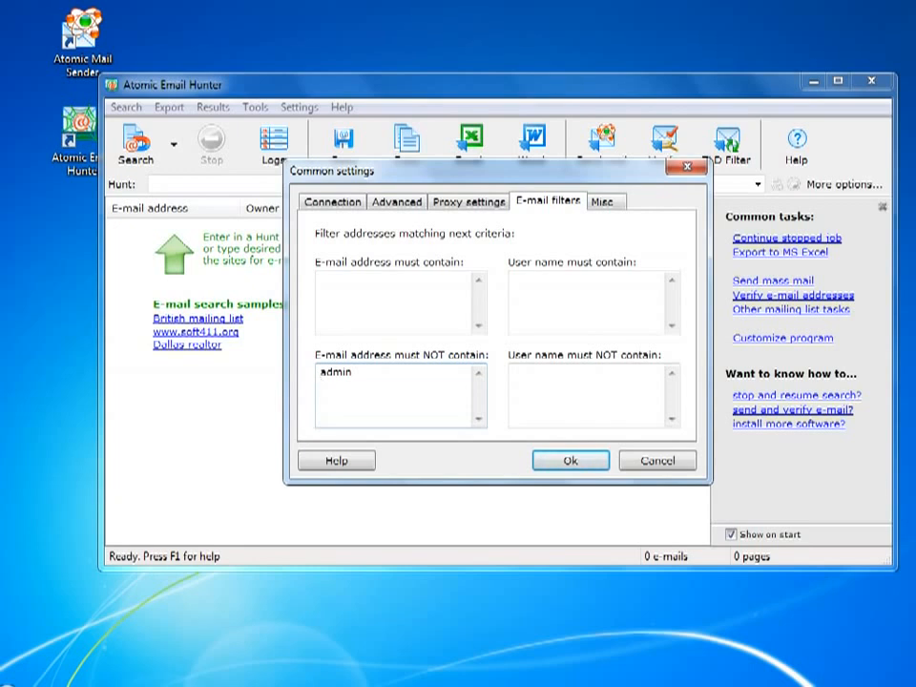
pyautogui.write('spam')
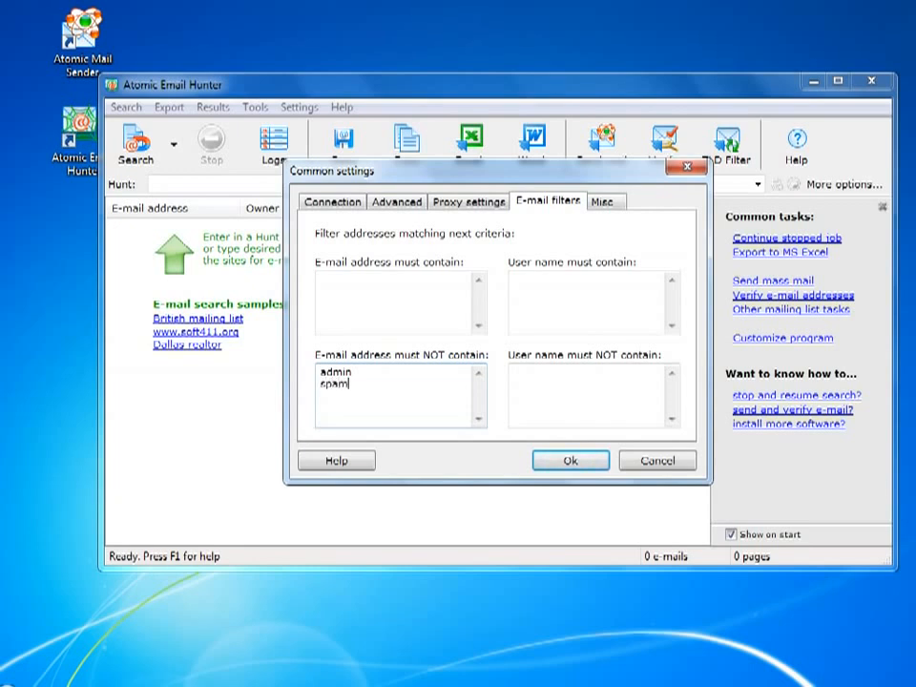
pyautogui.write('post')
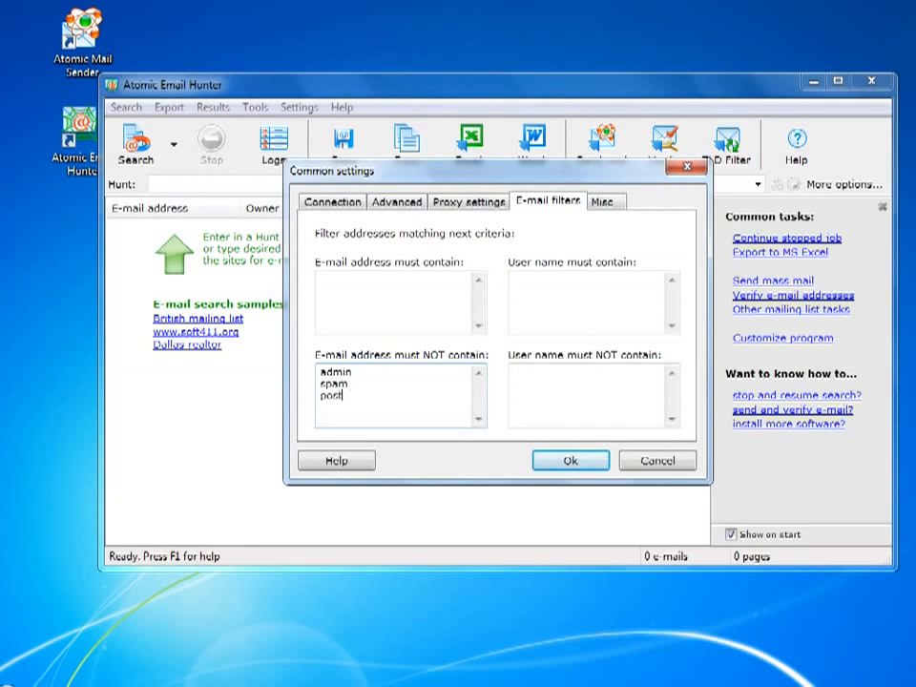
pyautogui.write('master')
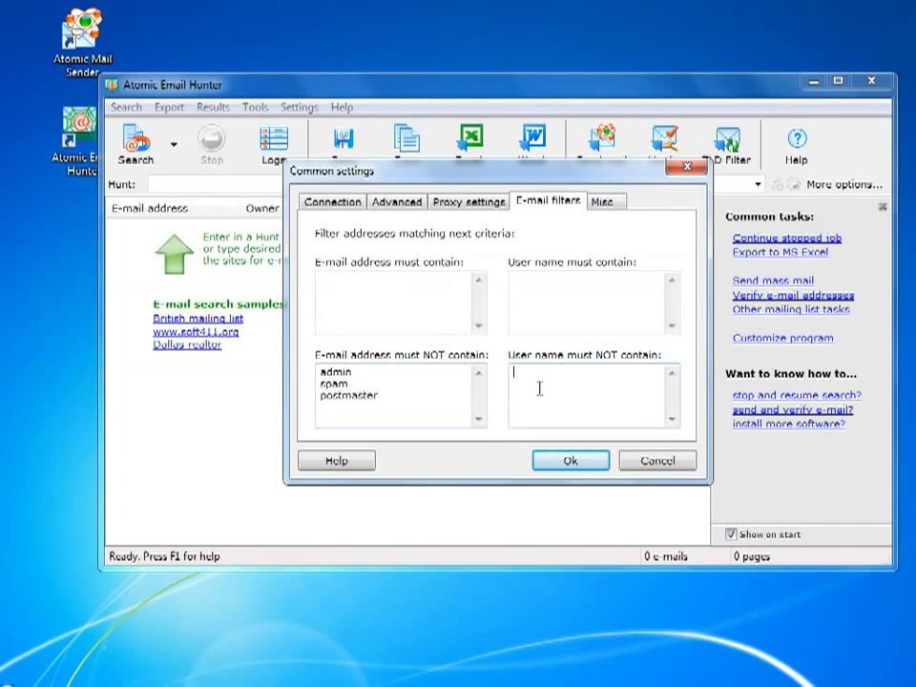
pyautogui.write('Mail')
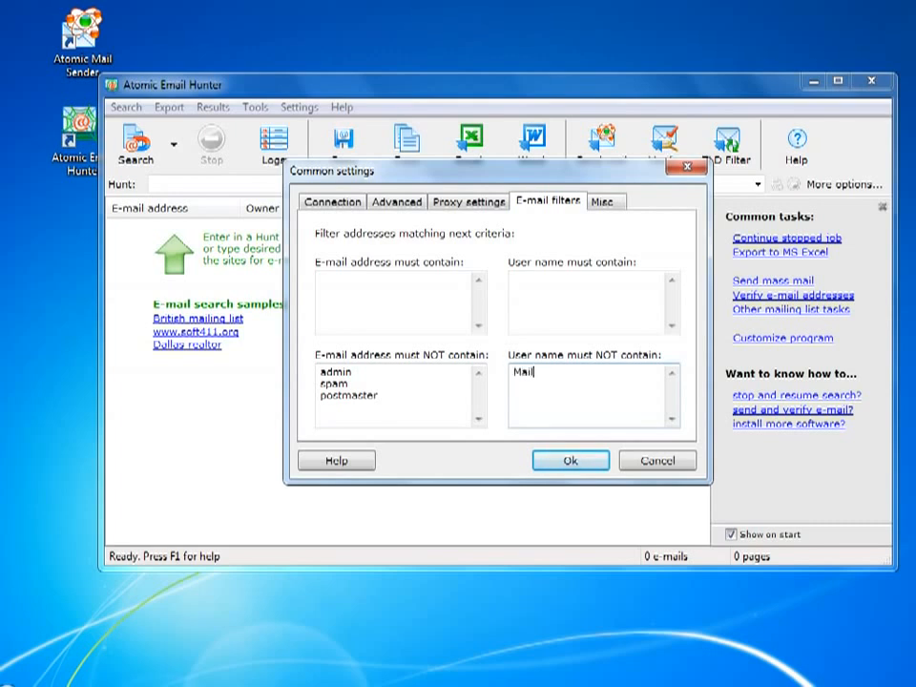
pyautogui.write('Delive')
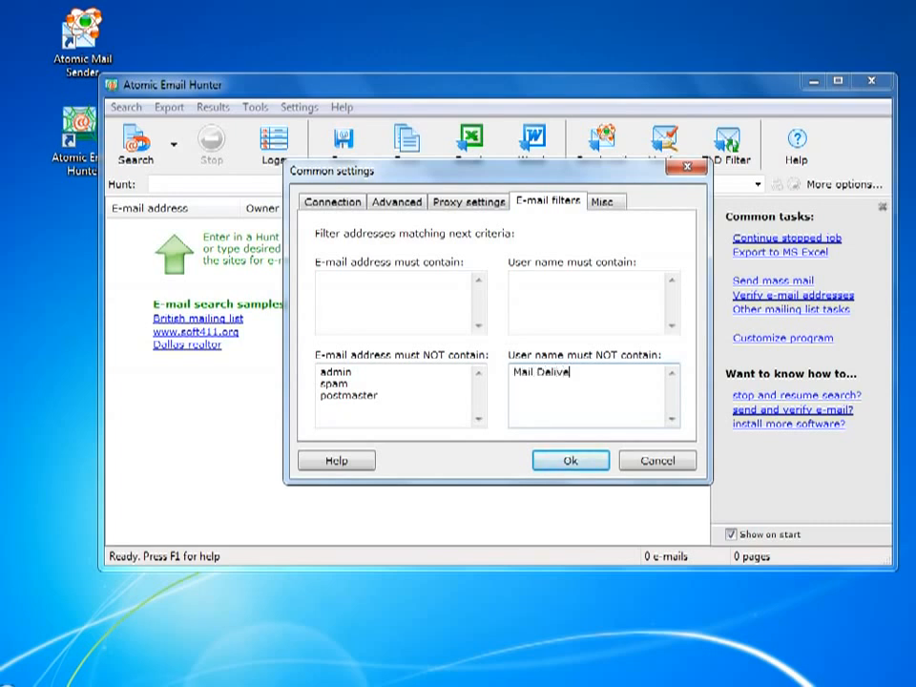
pyautogui.write('ry')
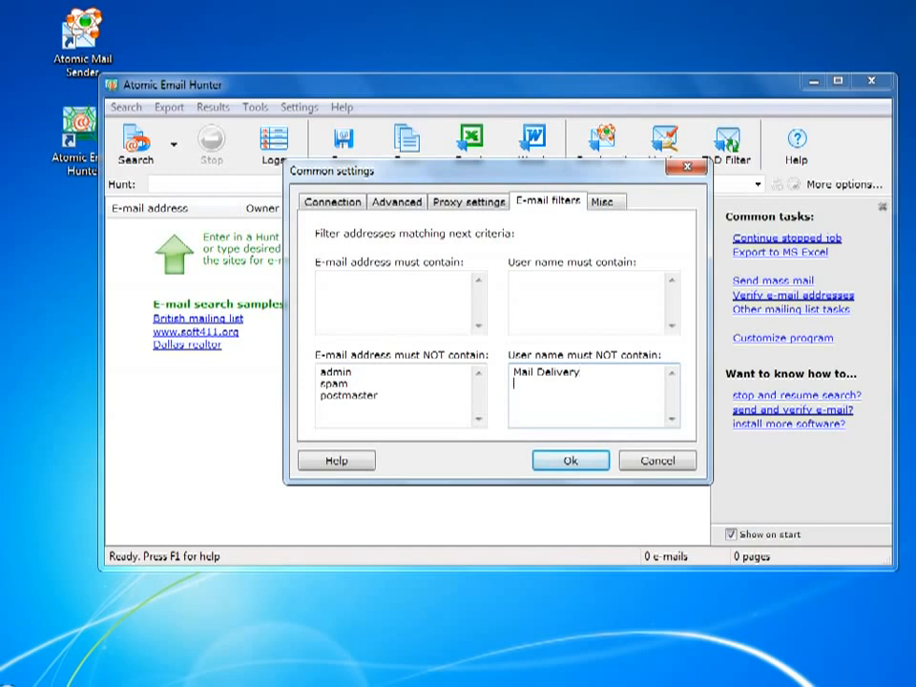
pyautogui.write('Postm')
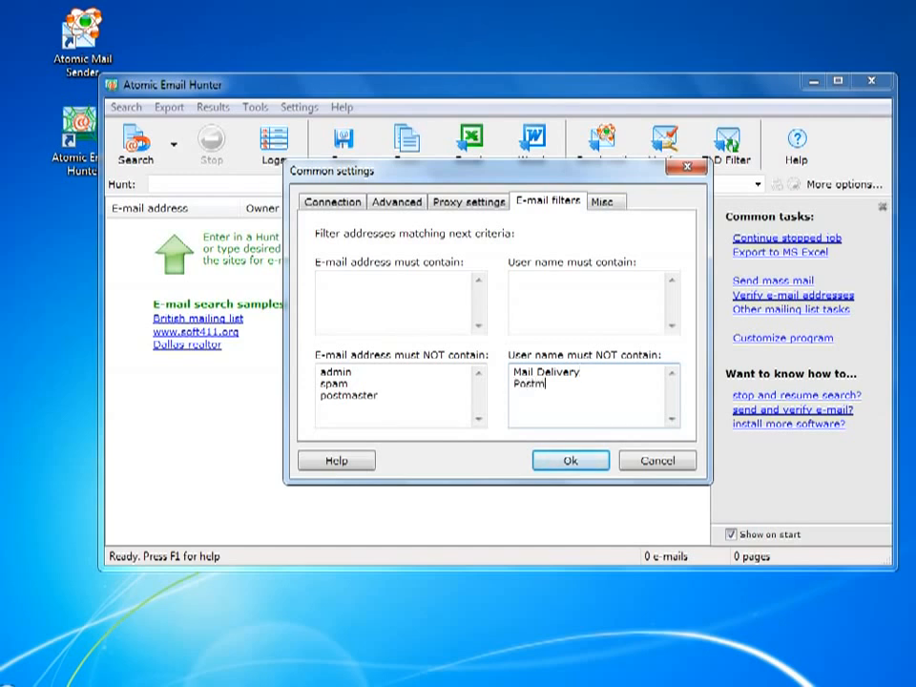
pyautogui.write('aster')
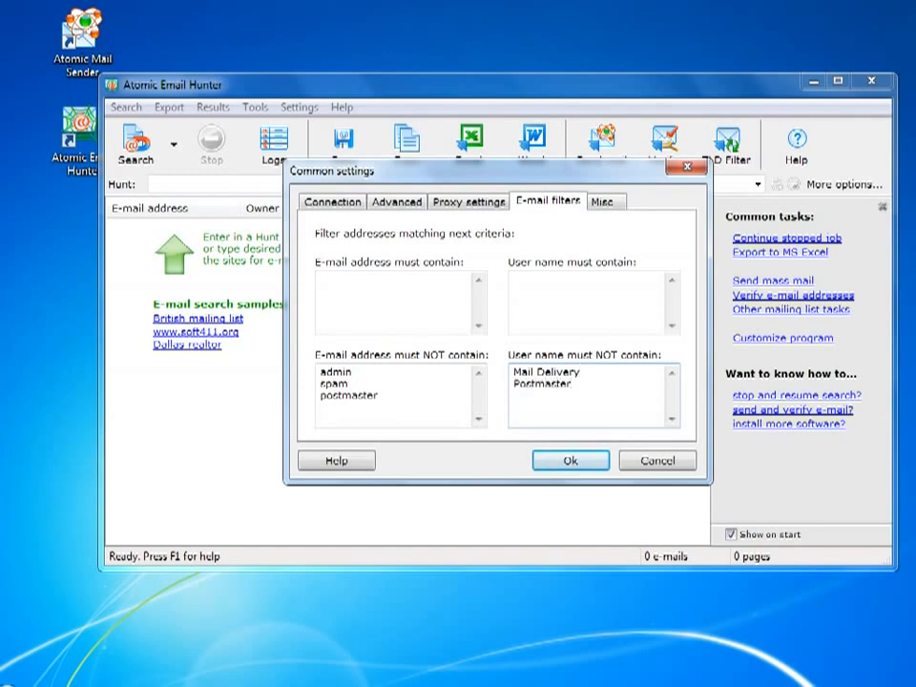
pyautogui.click(605, 202)
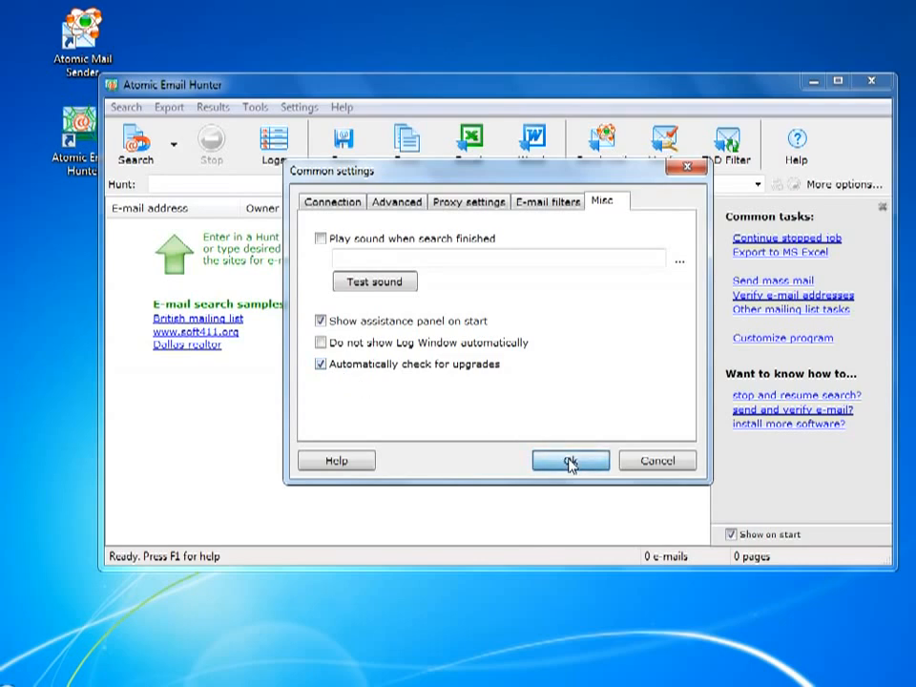
pyautogui.click(570, 460)
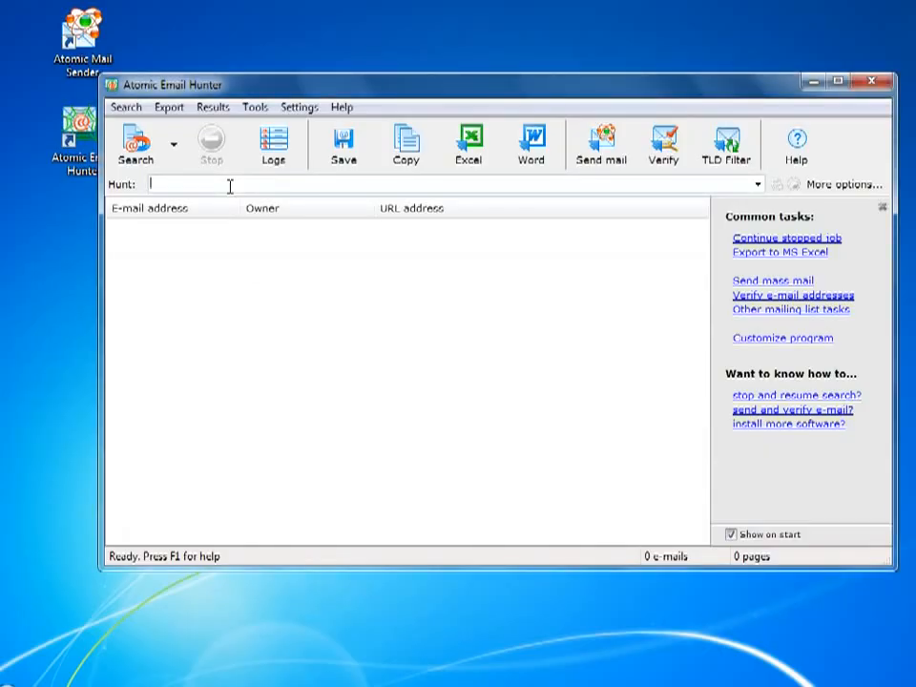
# Run a keyword hunt for 'dog forum'
pyautogui.write('dog forum')
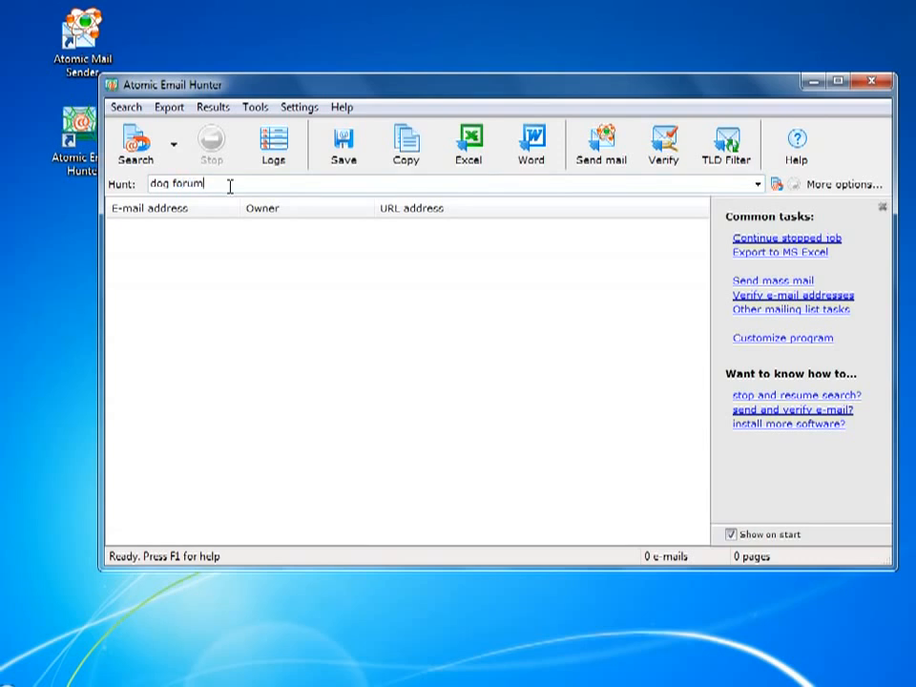
pyautogui.click(136, 144)
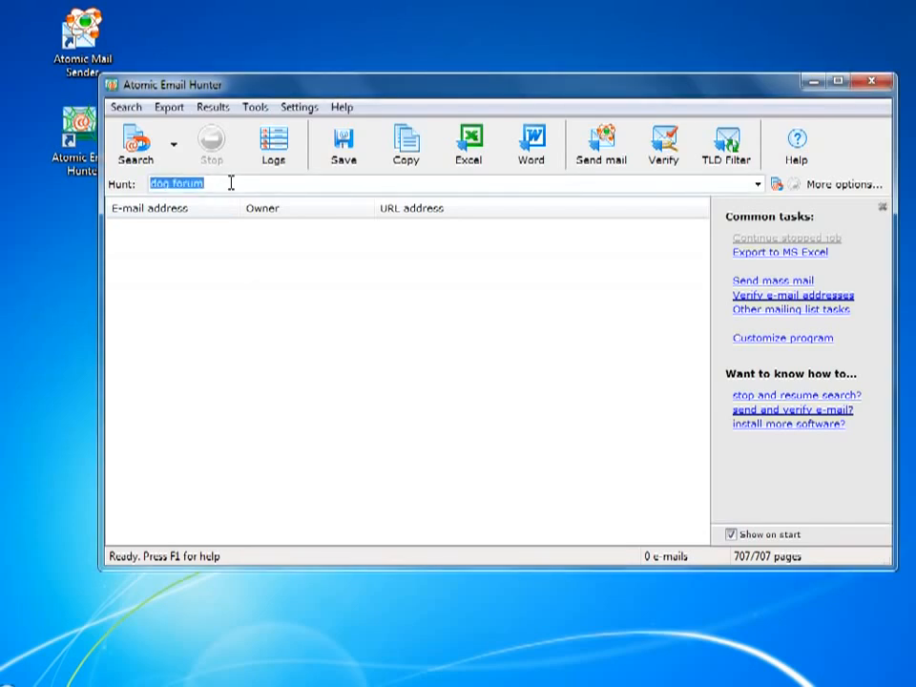
pyautogui.write('http://www.dogforums.com/')
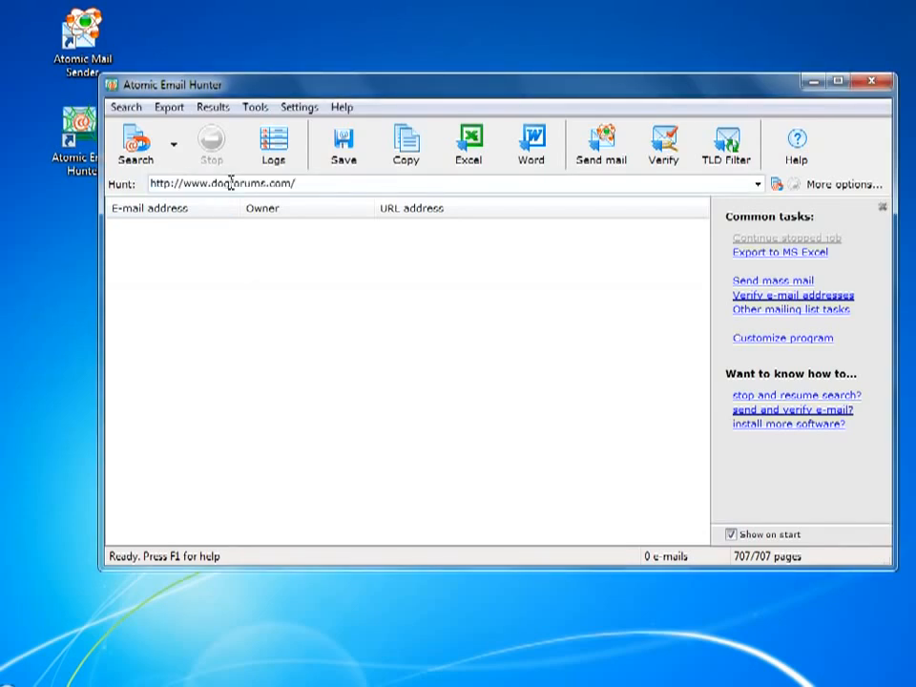
pyautogui.click(136, 143)
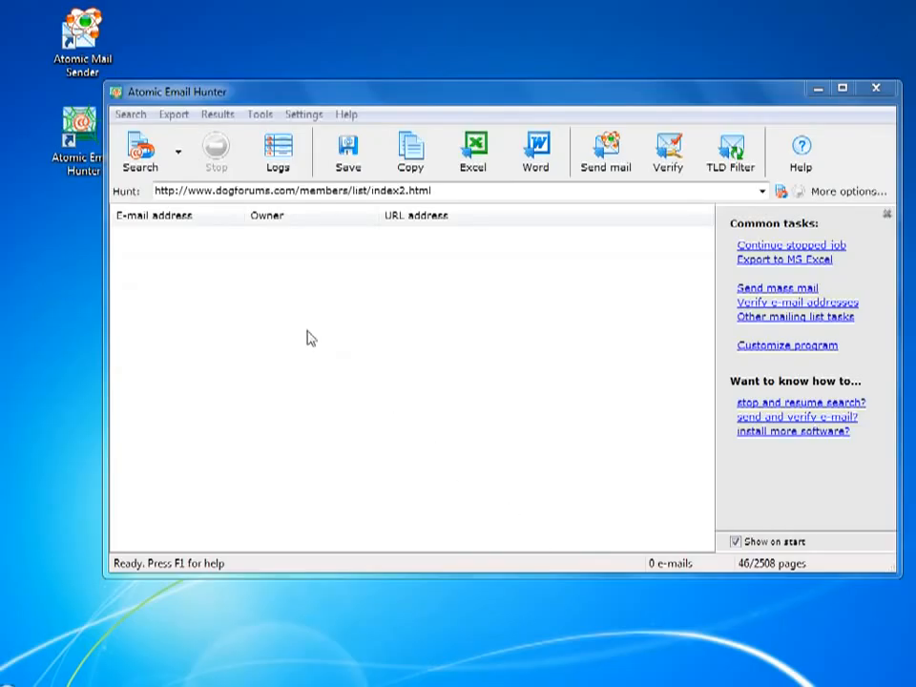
pyautogui.click(177, 150)
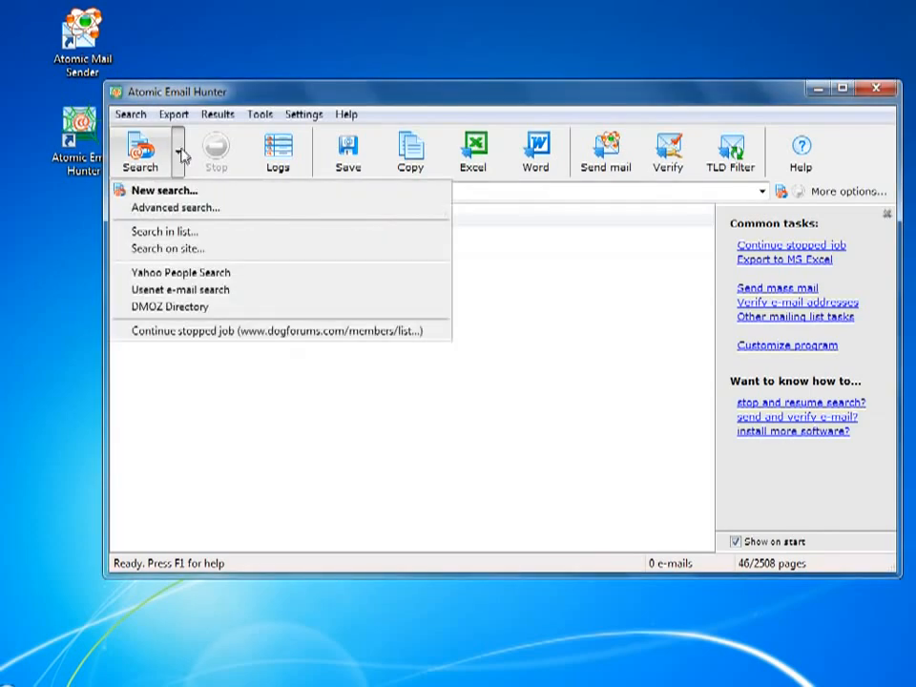
pyautogui.click(165, 190)
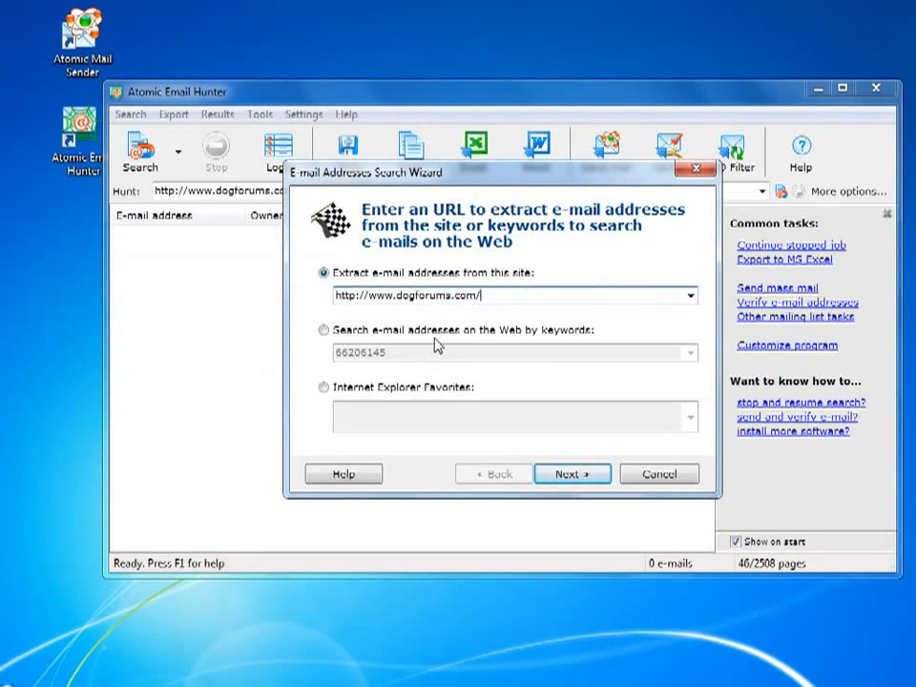
pyautogui.moveTo(572, 475)
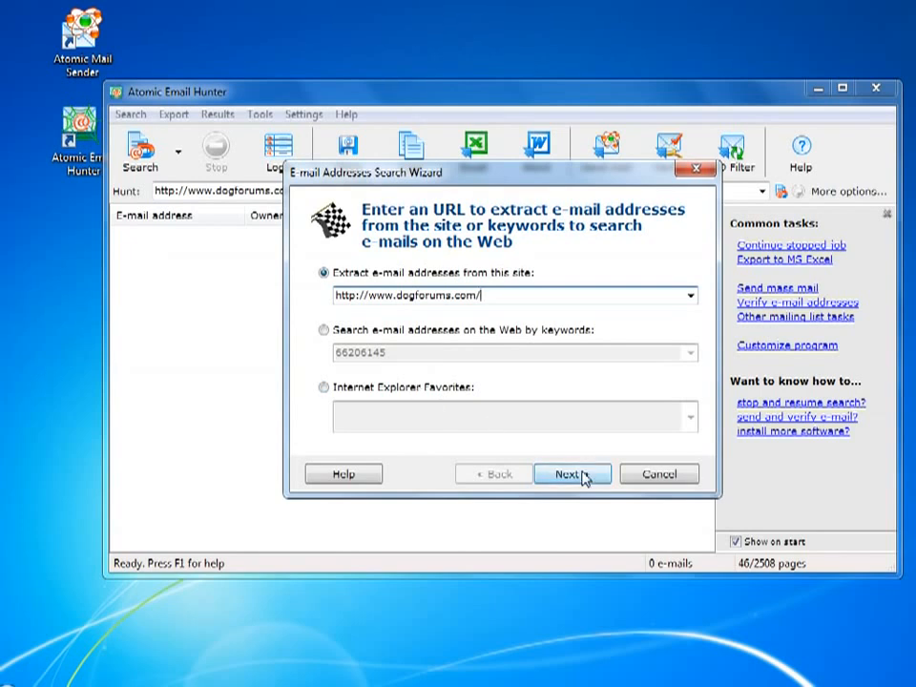
pyautogui.click(568, 473)
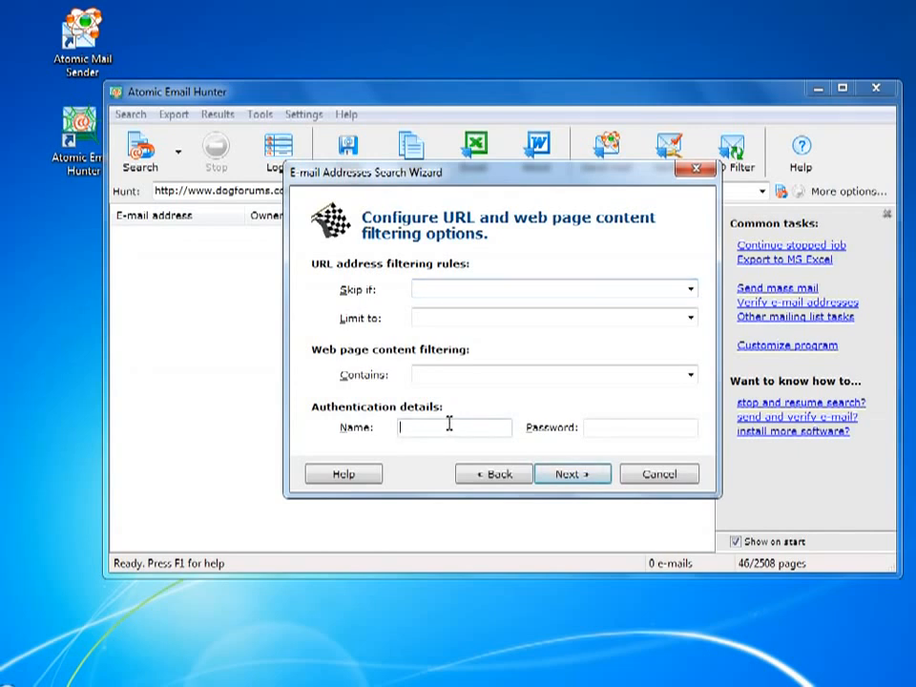
# Enter login 'pupu', require pages containing 'contact', and keep current-site-only depth
pyautogui.write('pupua')
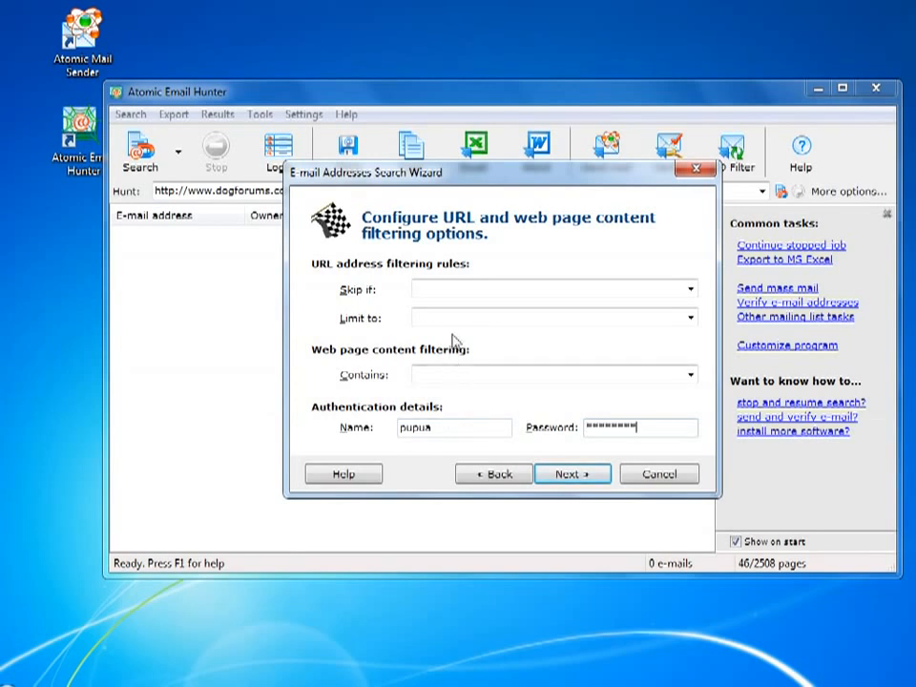
pyautogui.click(549, 291)
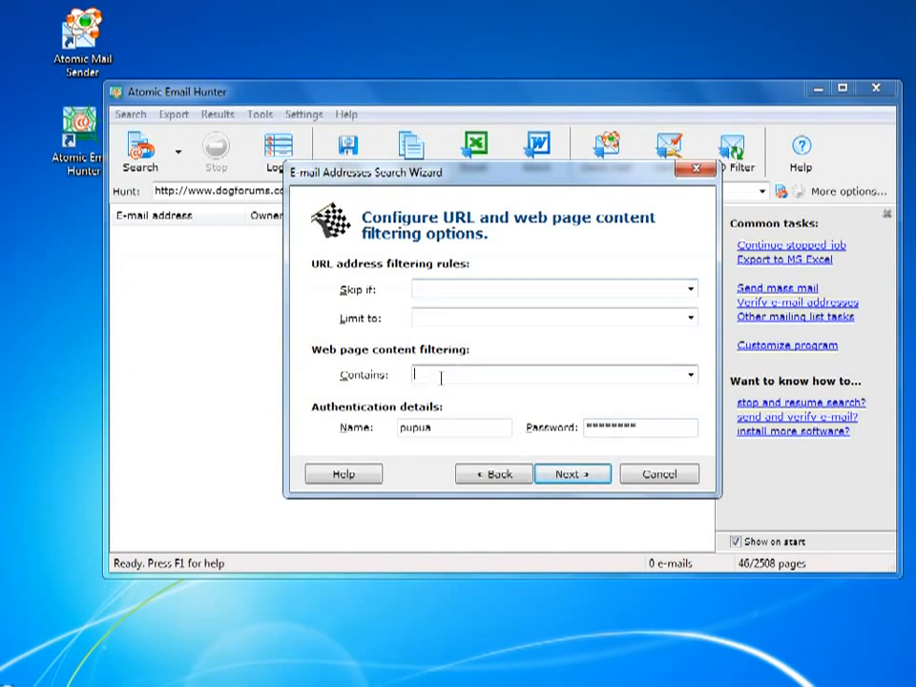
pyautogui.write('cont')
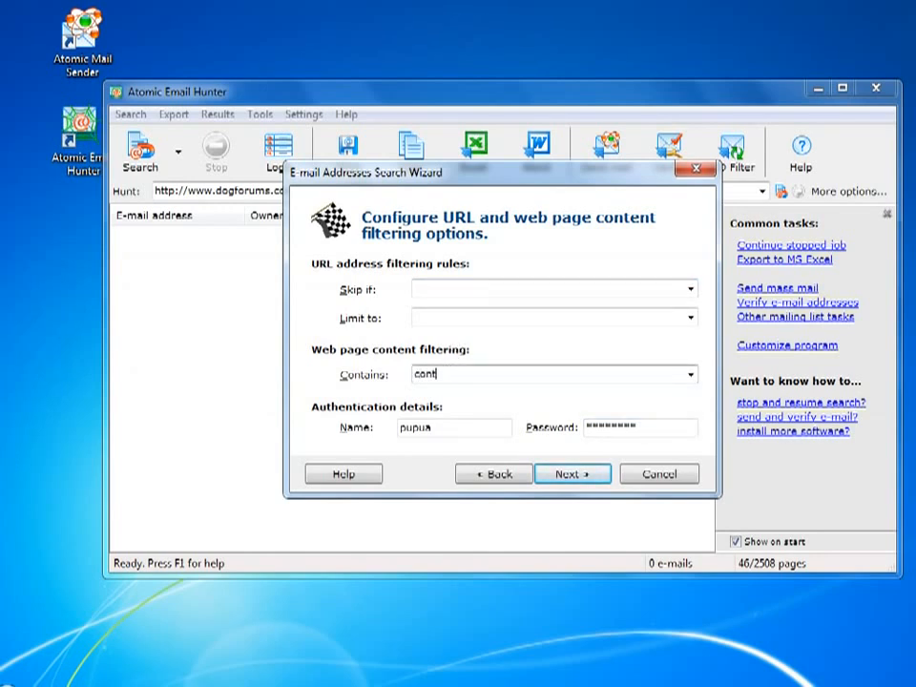
pyautogui.write('act')
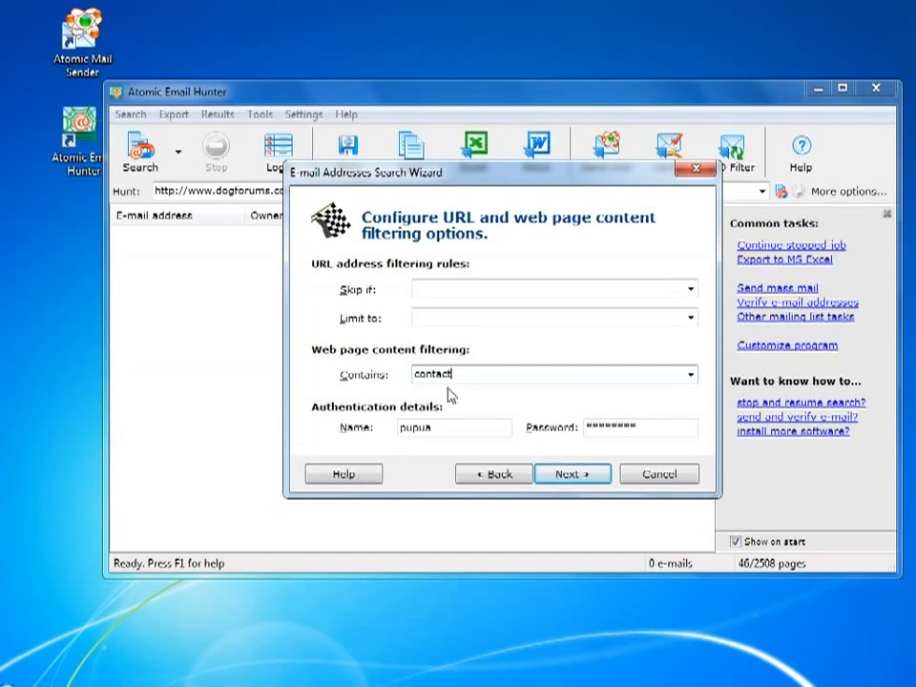
pyautogui.click(572, 474)
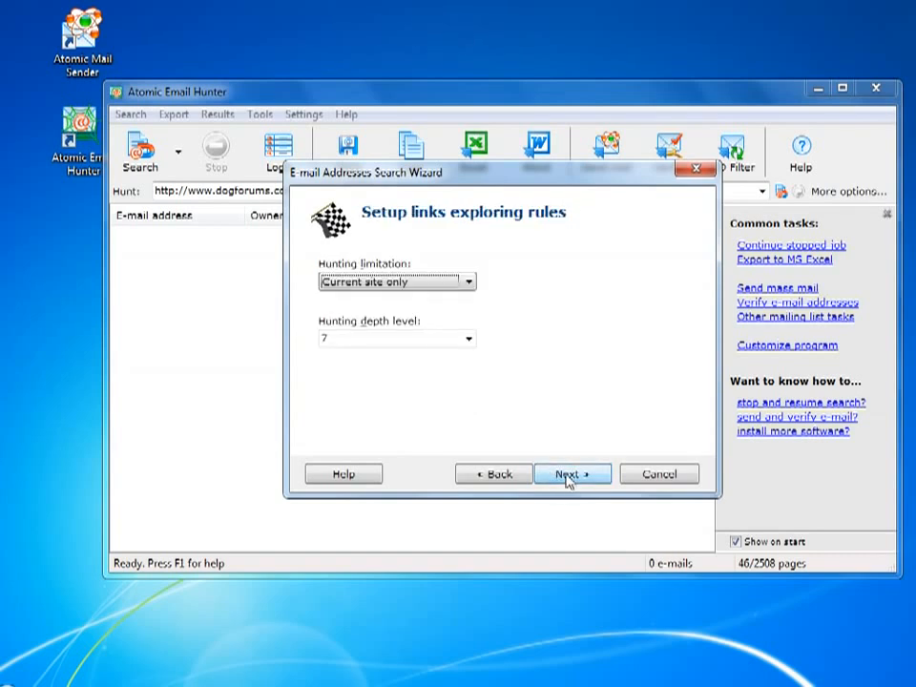
pyautogui.click(572, 475)
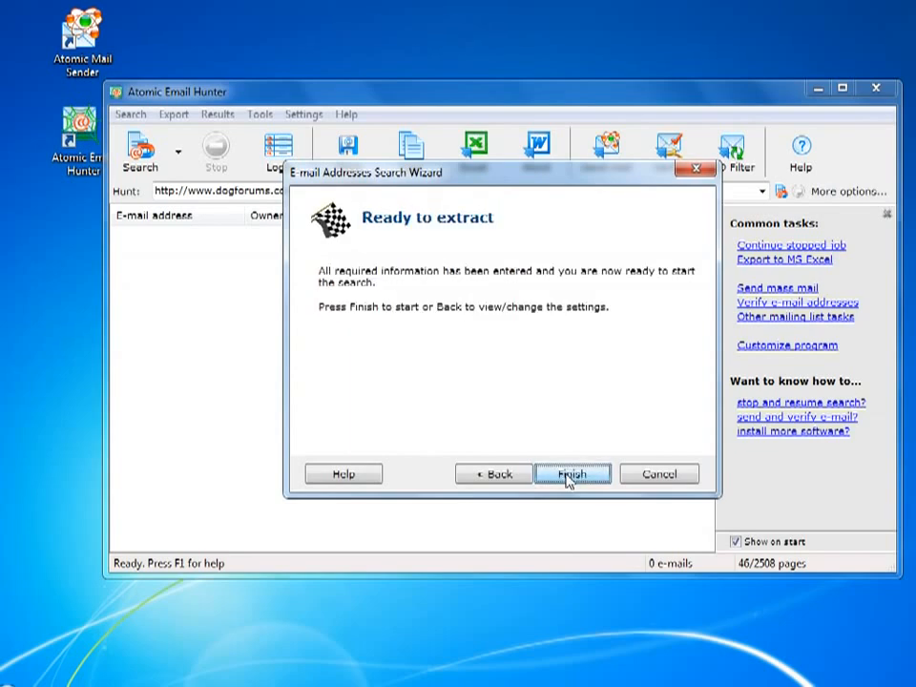
# Run the dogforums extraction, stop it after 10 e-mails, and close the log
pyautogui.click(573, 473)
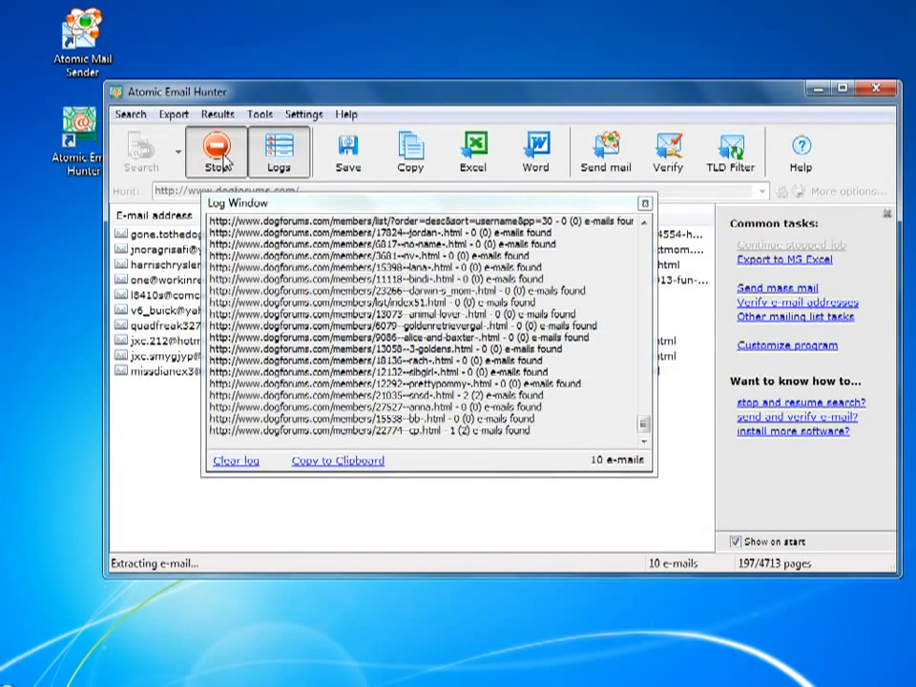
pyautogui.click(216, 145)
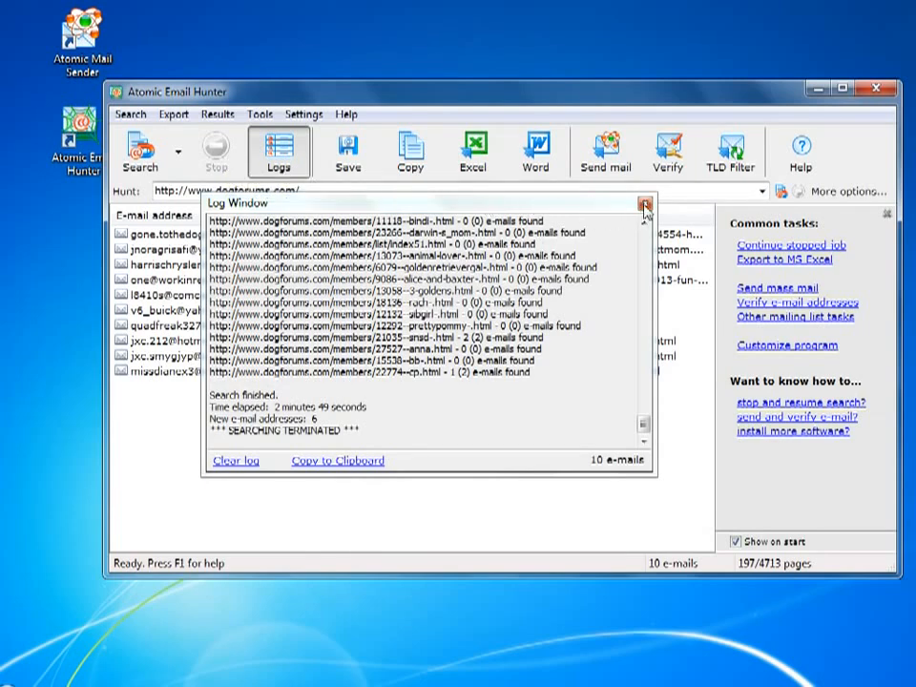
pyautogui.click(644, 206)
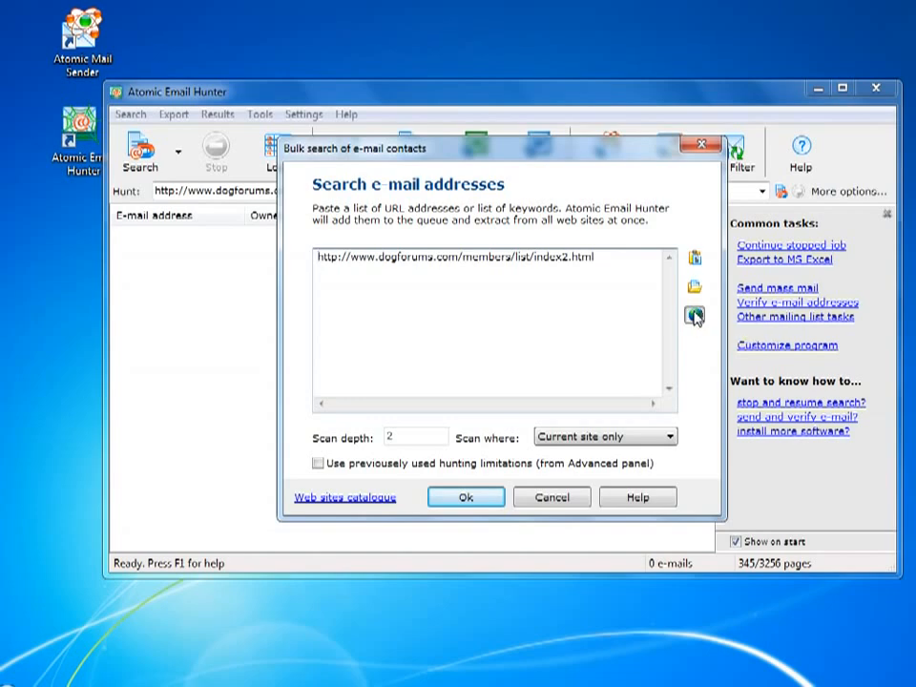
# Generate 3-digit dogforums.com member-list page links from index100 onward (values 100, 76) and queue them
pyautogui.click(695, 316)
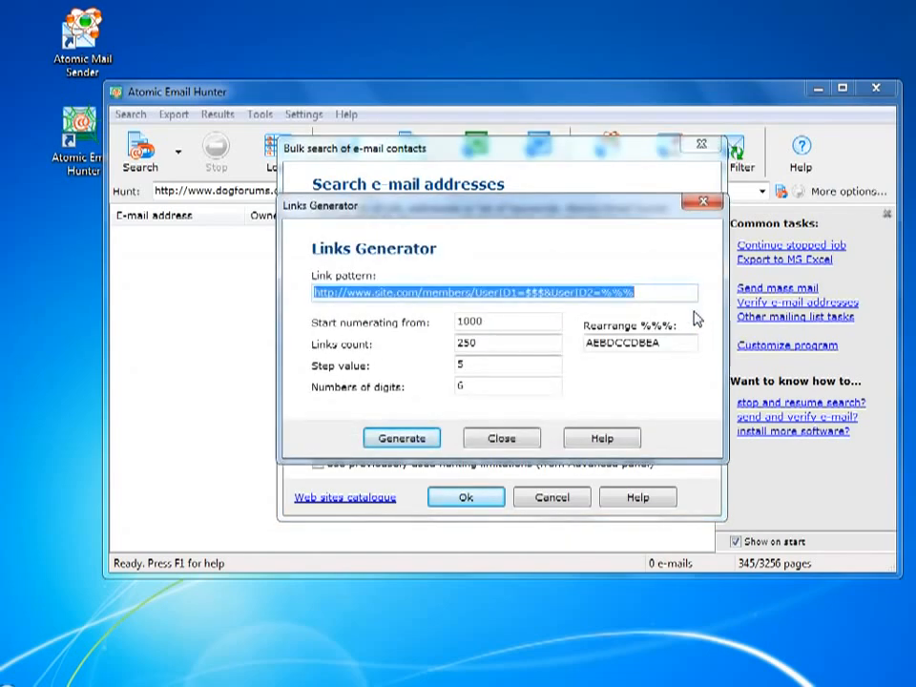
pyautogui.write('http://www.dogforums.com/members/list/index2.html')
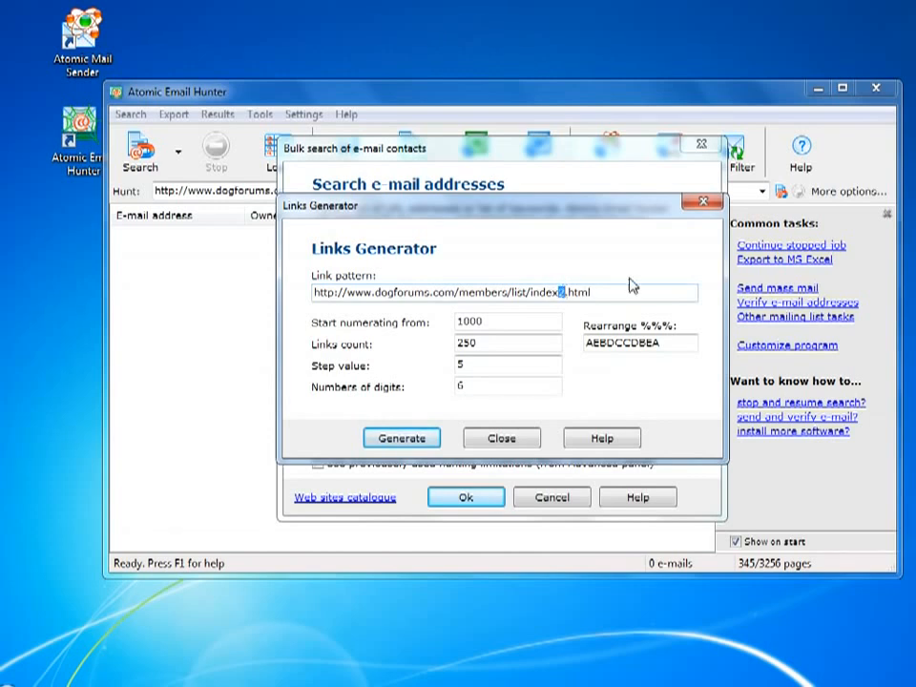
pyautogui.write('$$$')
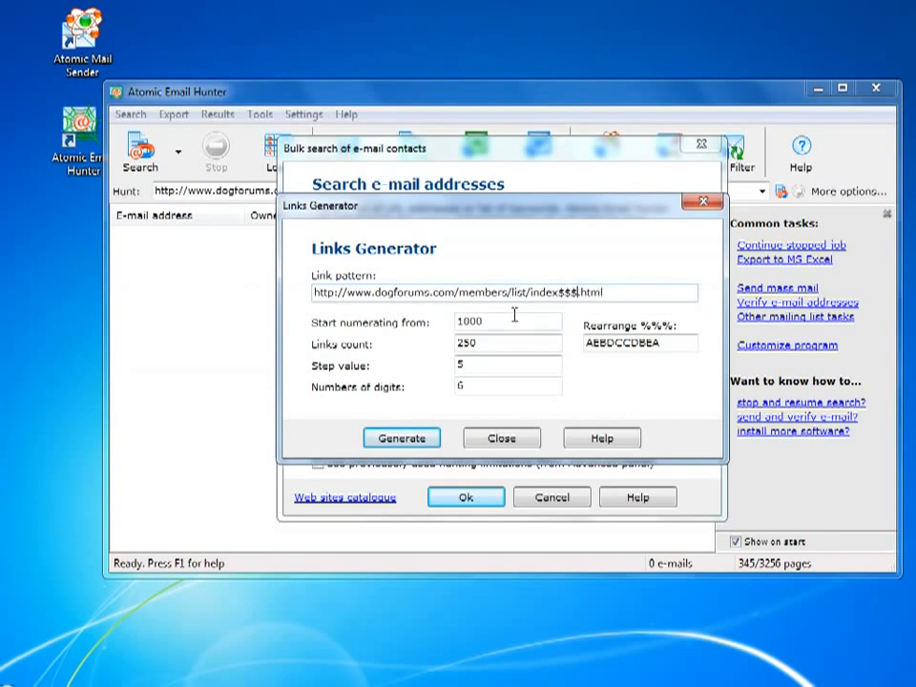
pyautogui.write('100')
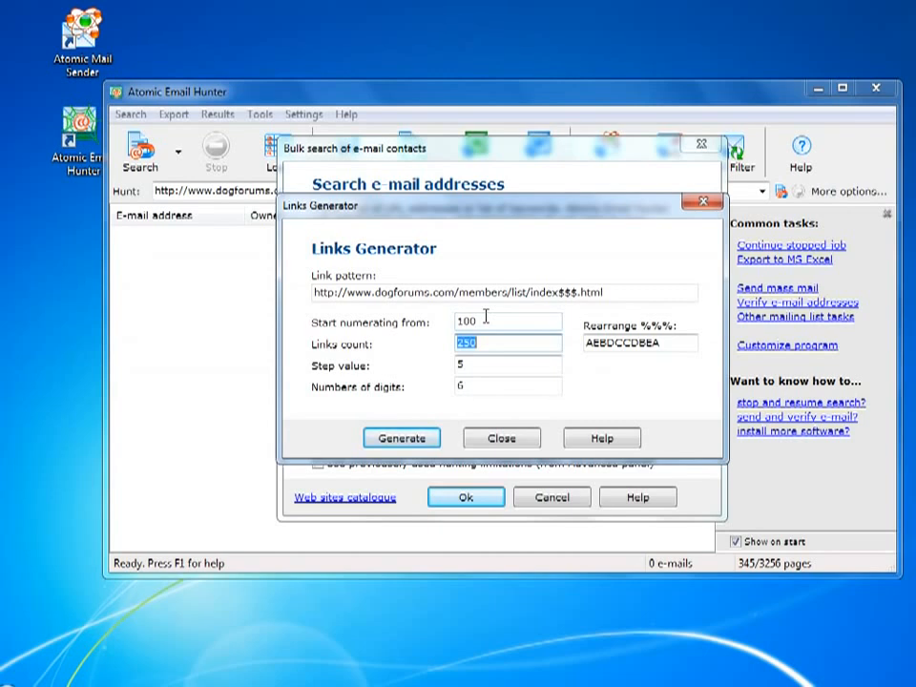
pyautogui.write('761')
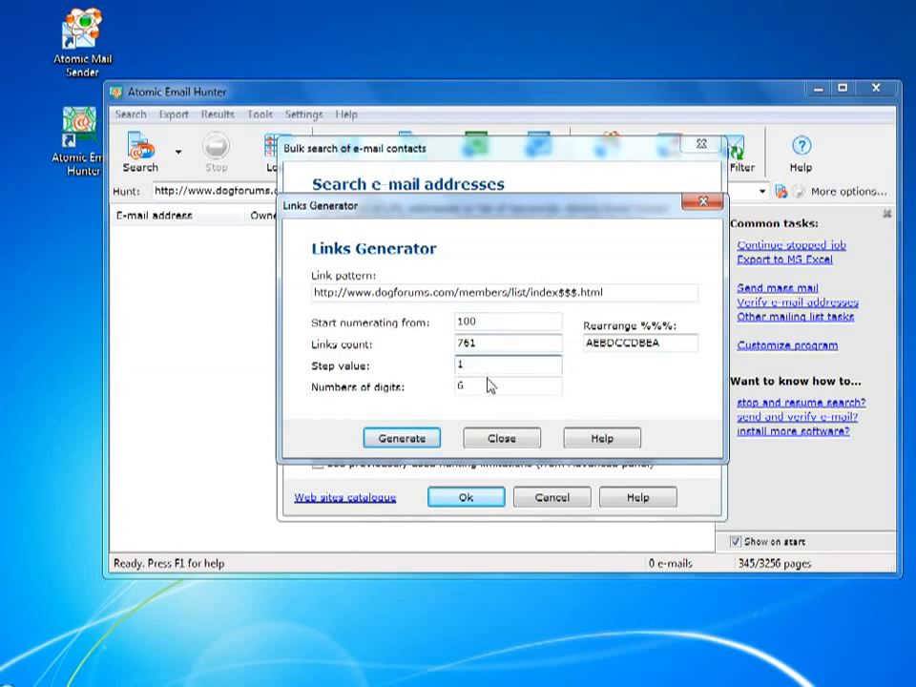
pyautogui.click(506, 387)
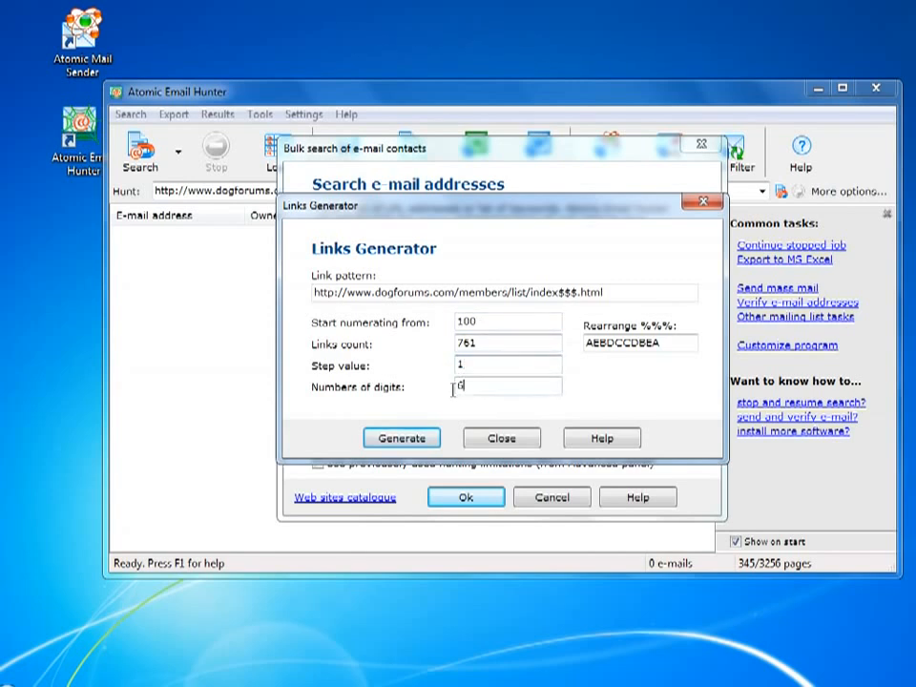
pyautogui.write('3')
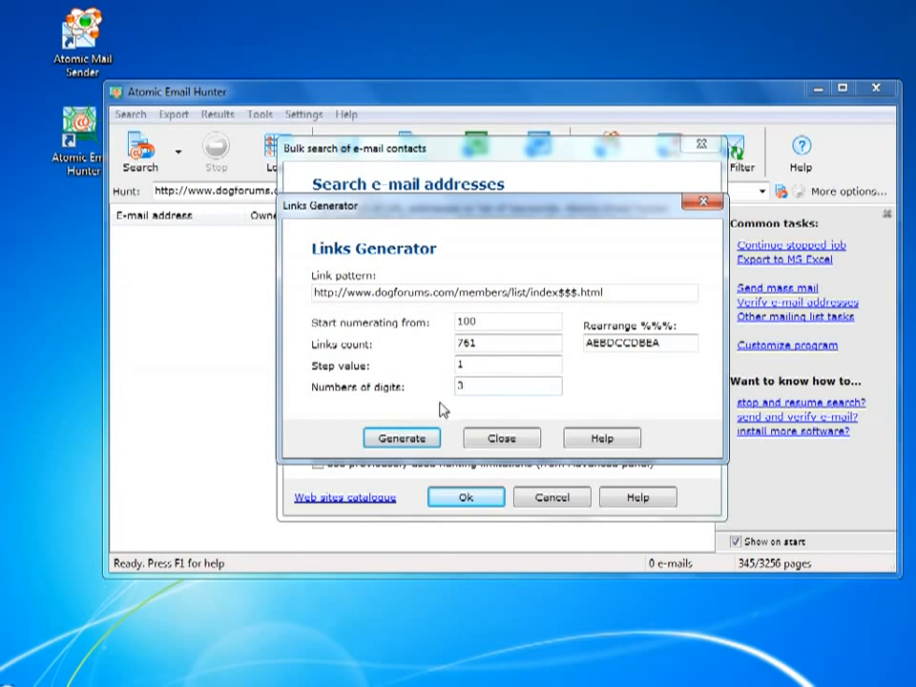
pyautogui.click(402, 437)
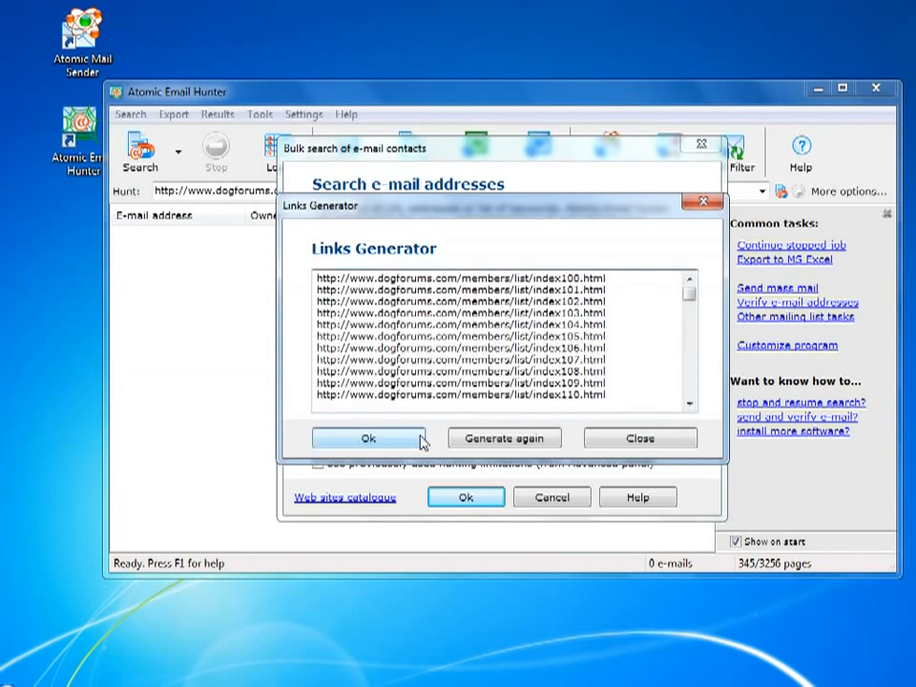
pyautogui.click(367, 437)
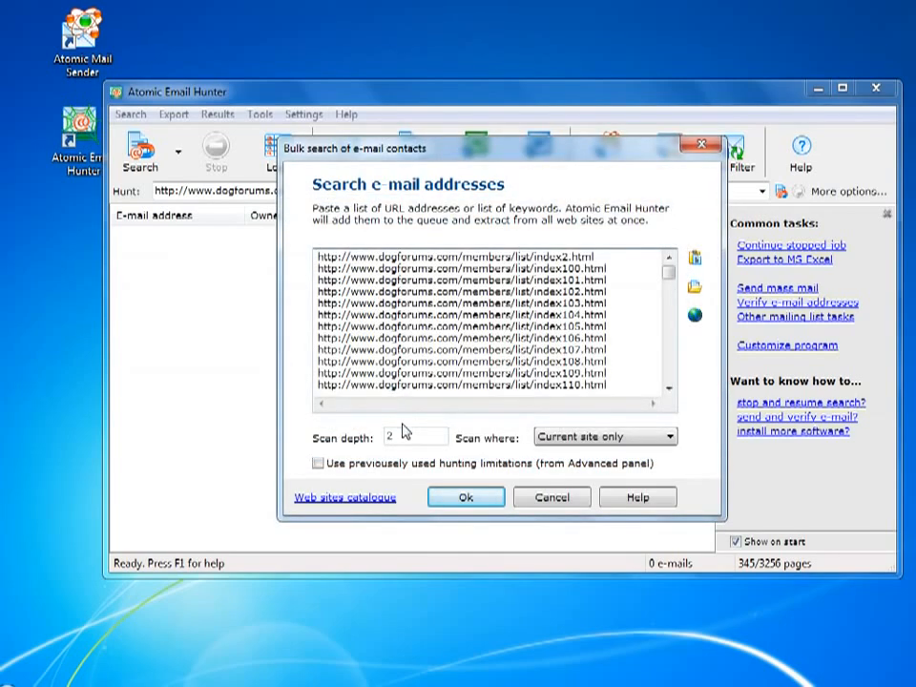
pyautogui.moveTo(393, 454)
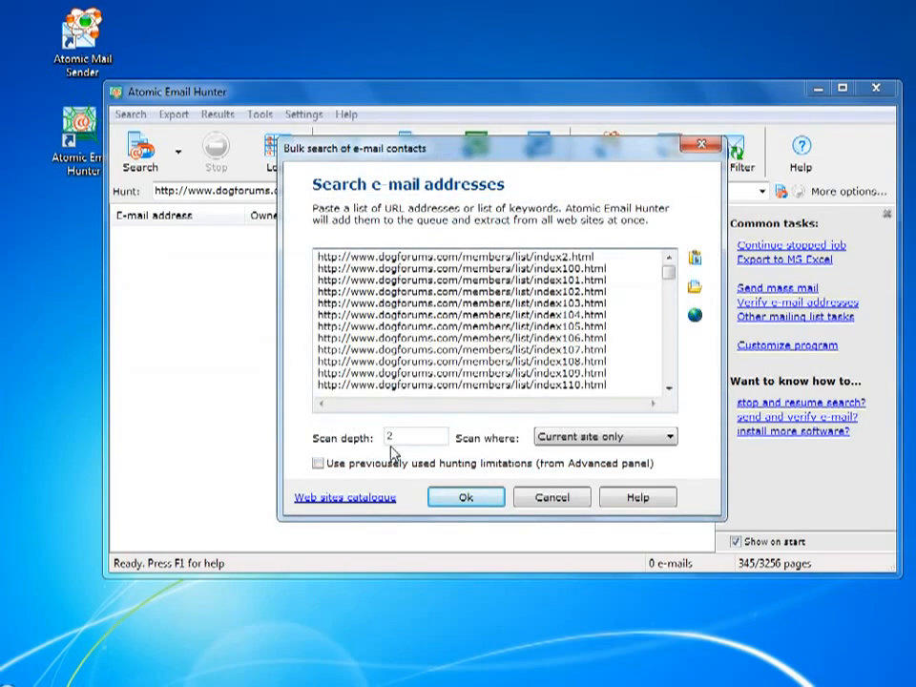
# Run the bulk member-list search, then close the log once 10 addresses are harvested
pyautogui.click(466, 497)
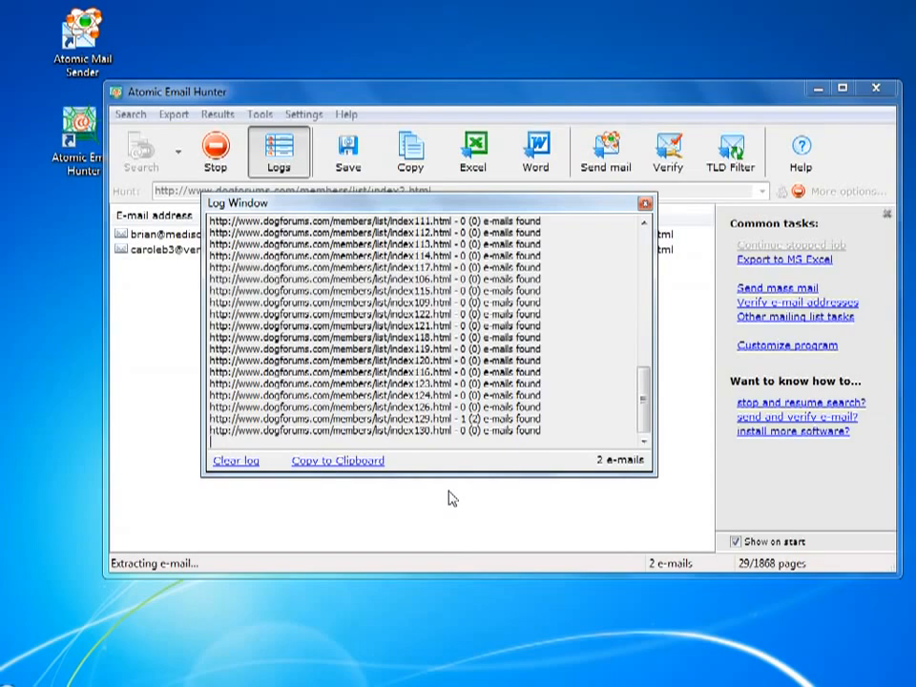
pyautogui.click(645, 203)
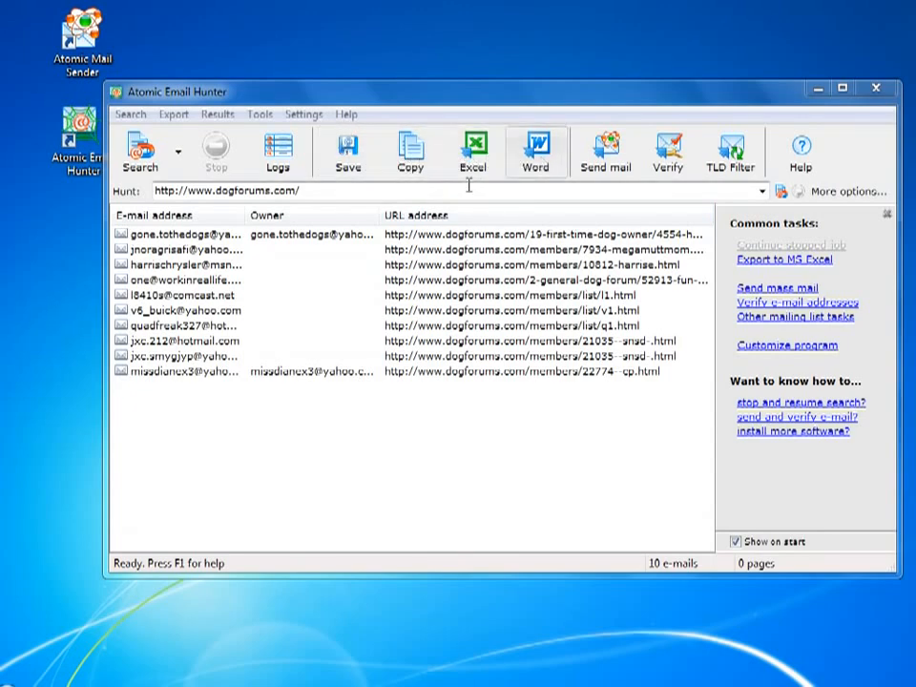
# Append the 10 addresses to E:\dogforum.txt in %E, %U, %L format
pyautogui.click(348, 151)
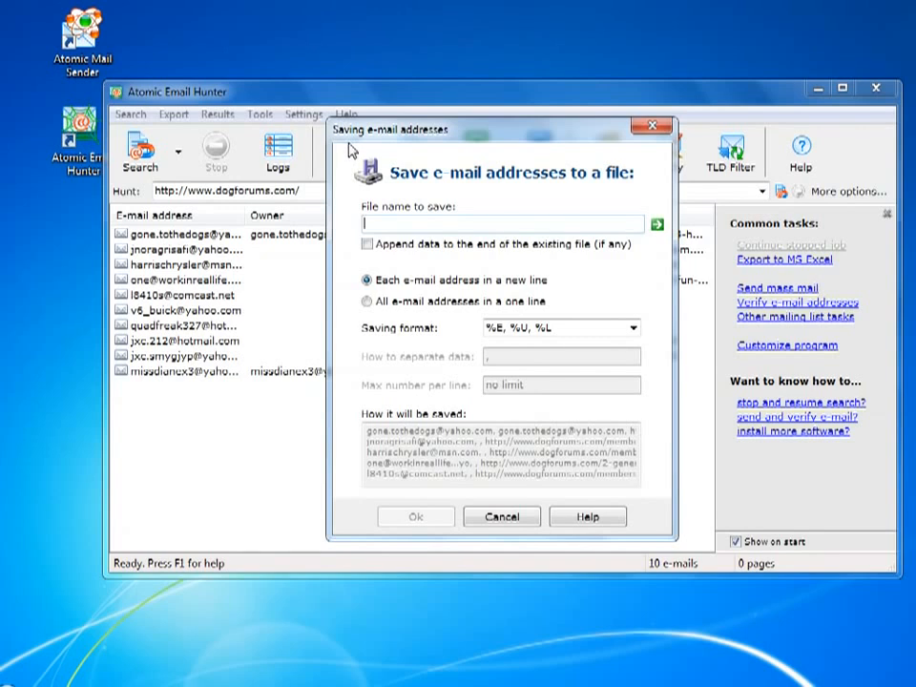
pyautogui.write('E:\\d')
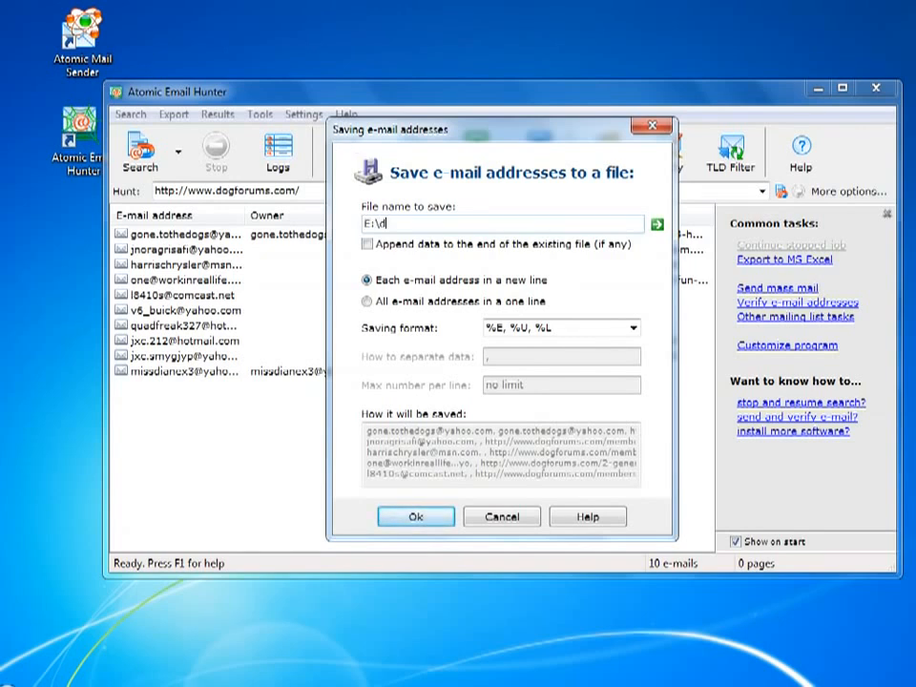
pyautogui.write('ogforum.')
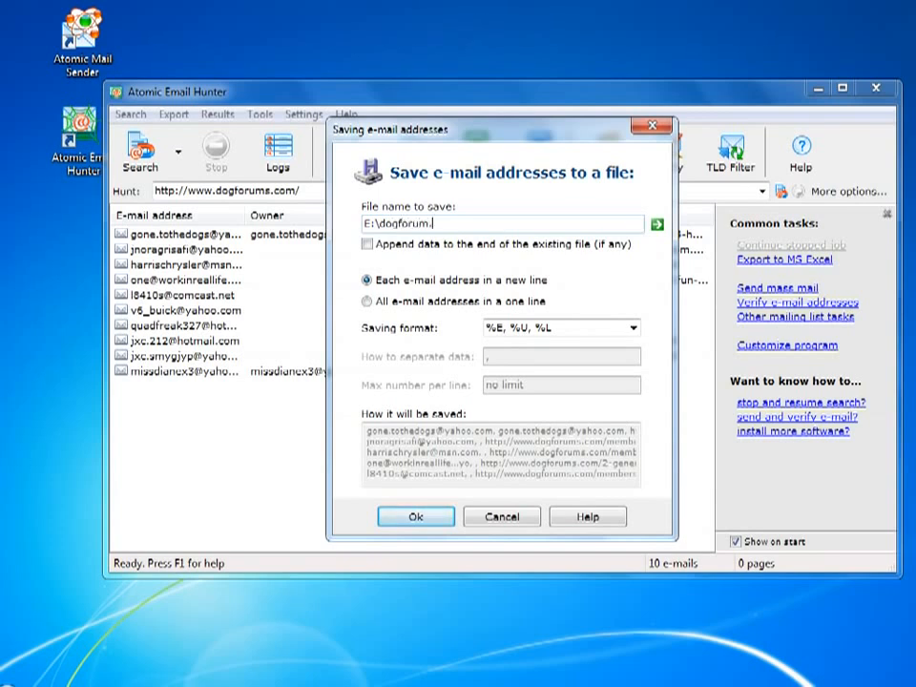
pyautogui.write('txt')
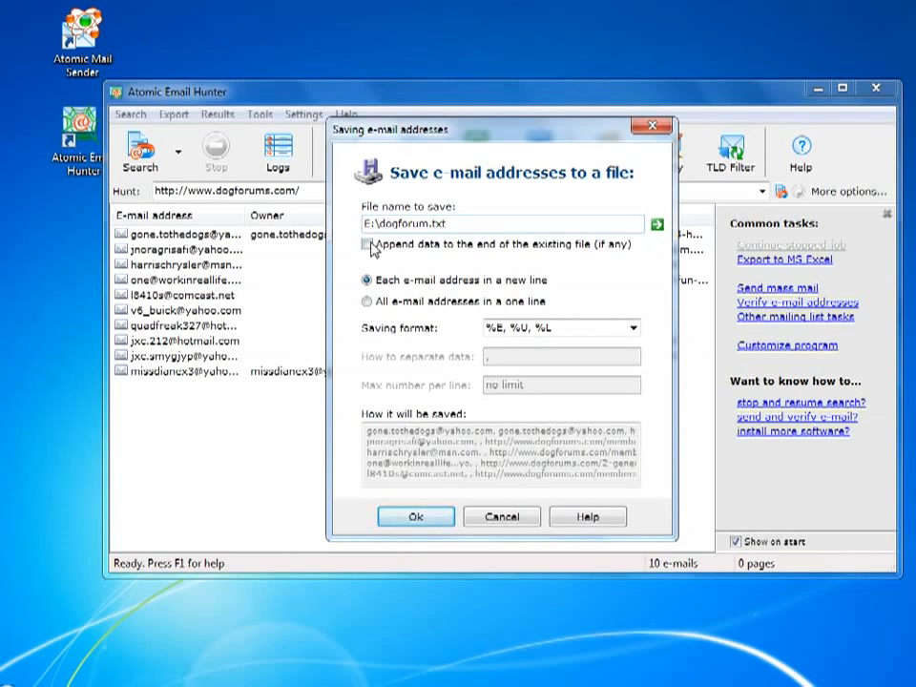
pyautogui.click(367, 245)
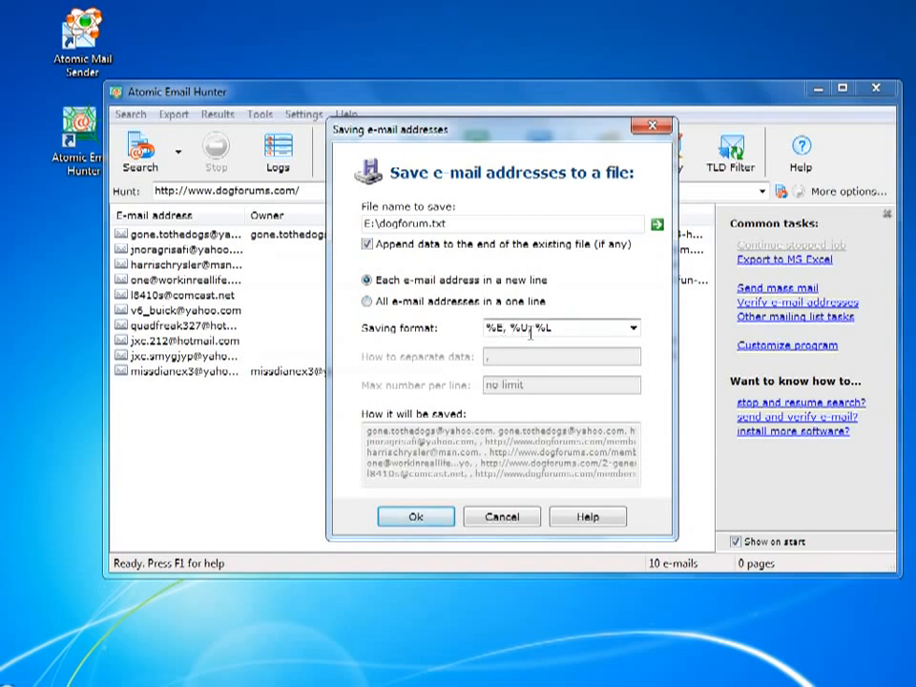
pyautogui.click(633, 328)
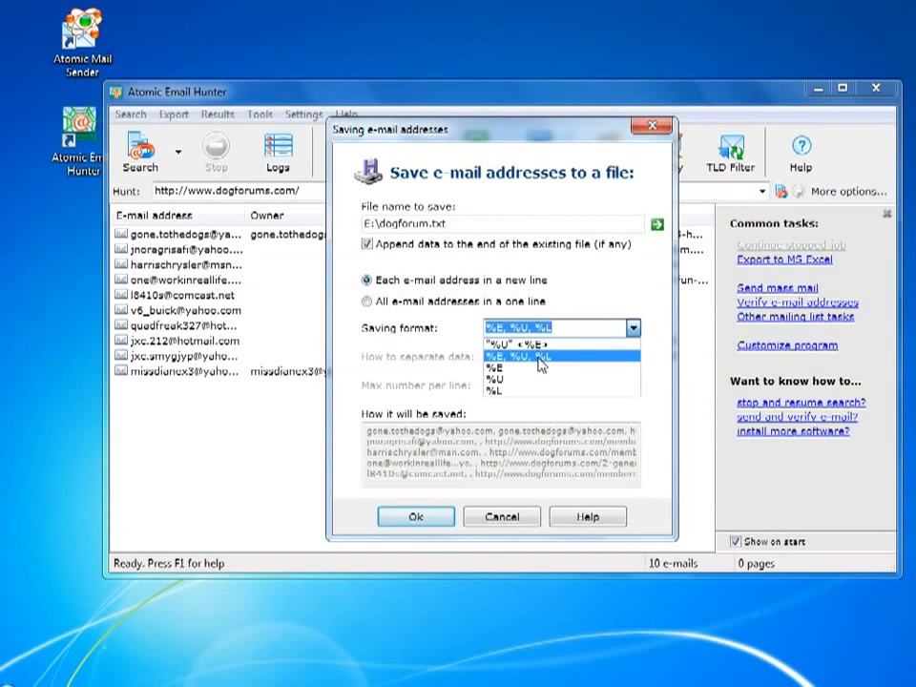
pyautogui.click(541, 356)
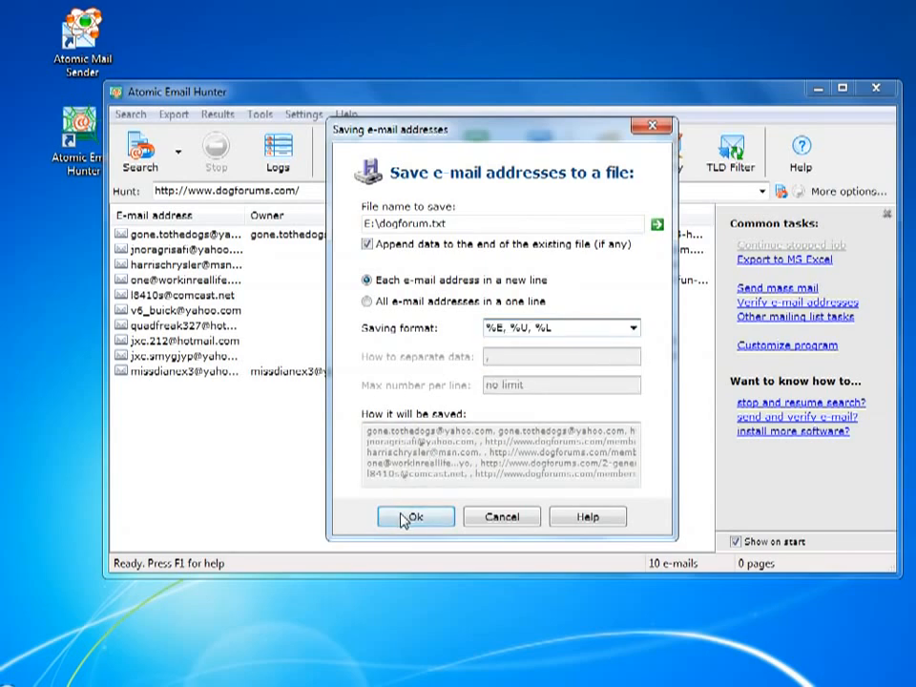
pyautogui.click(415, 516)
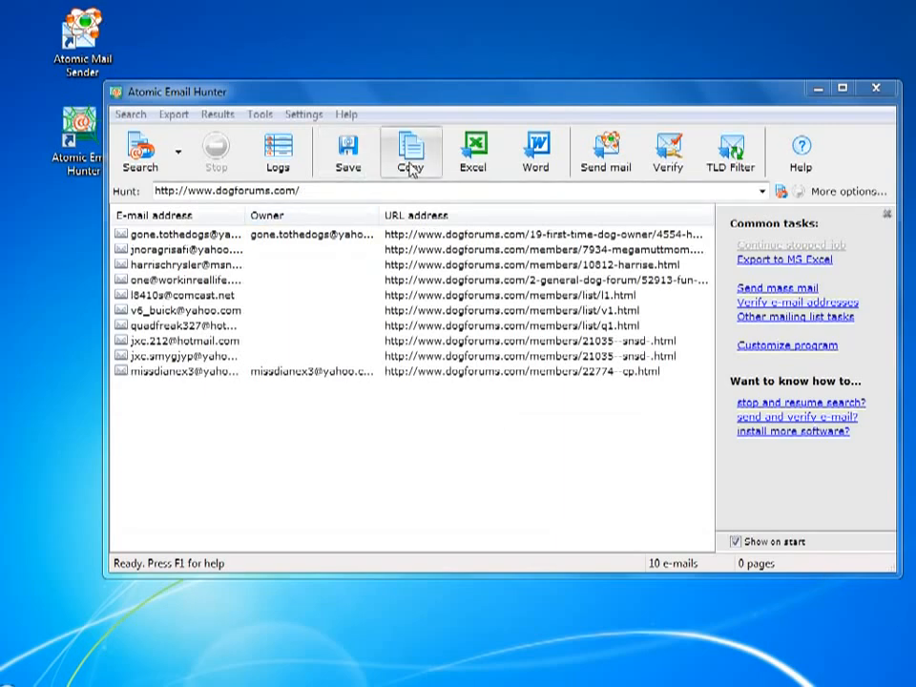
# Copy the 10 addresses to the clipboard in "%U" <%E> format
pyautogui.click(411, 150)
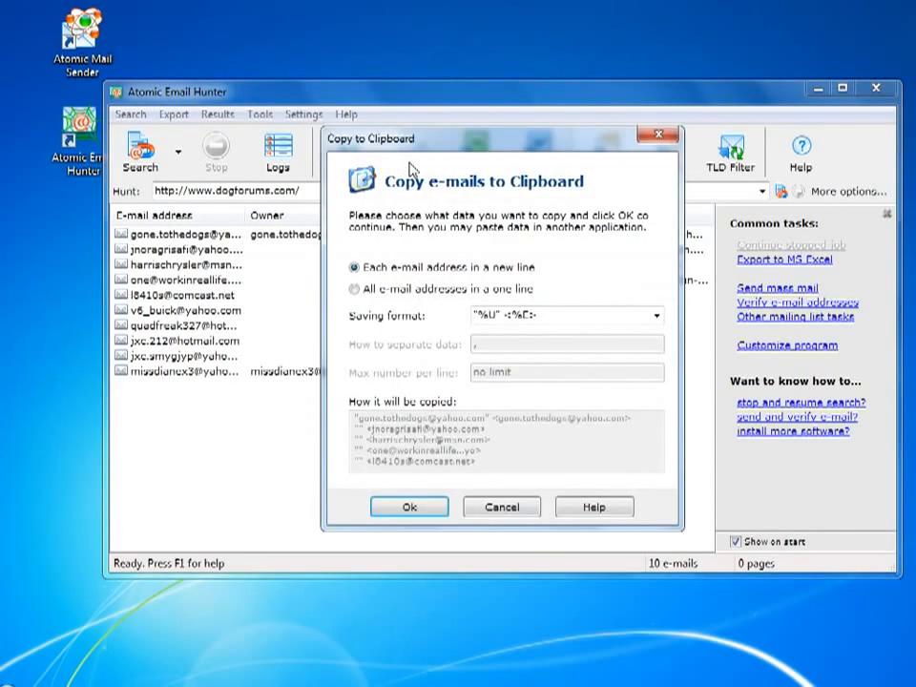
pyautogui.click(657, 316)
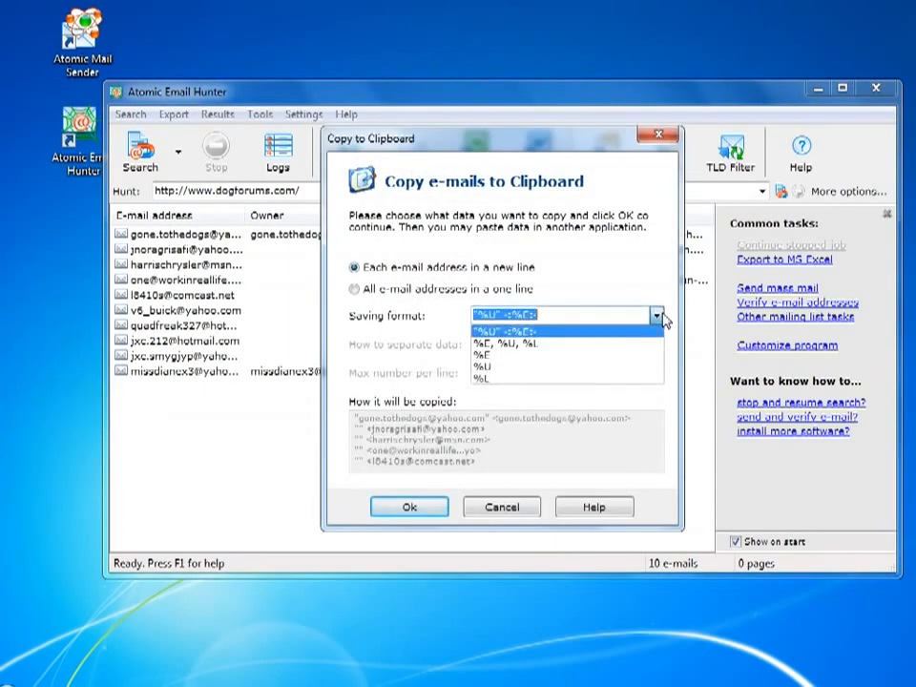
pyautogui.moveTo(640, 278)
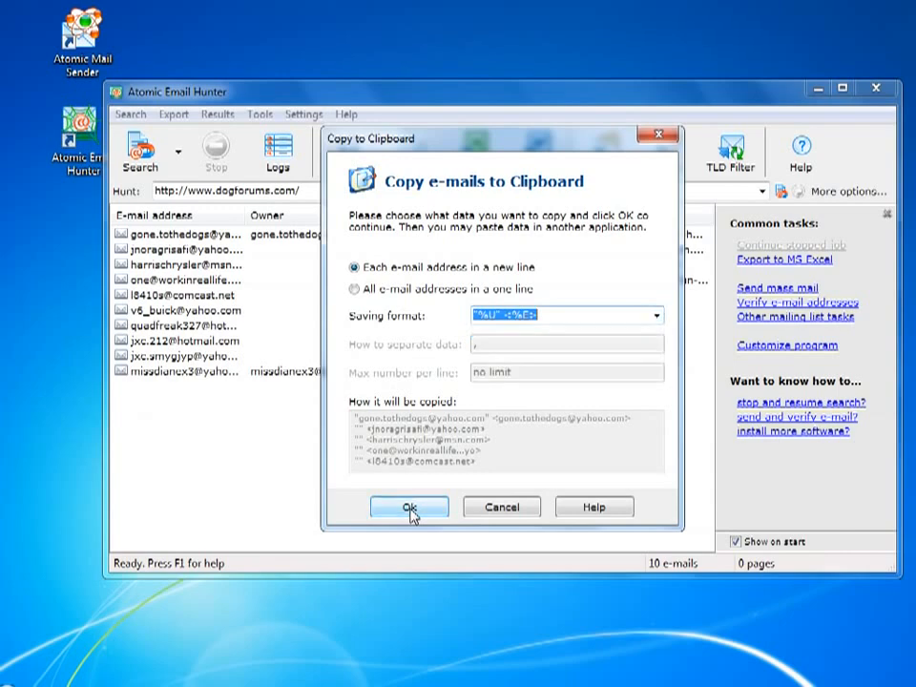
pyautogui.click(409, 507)
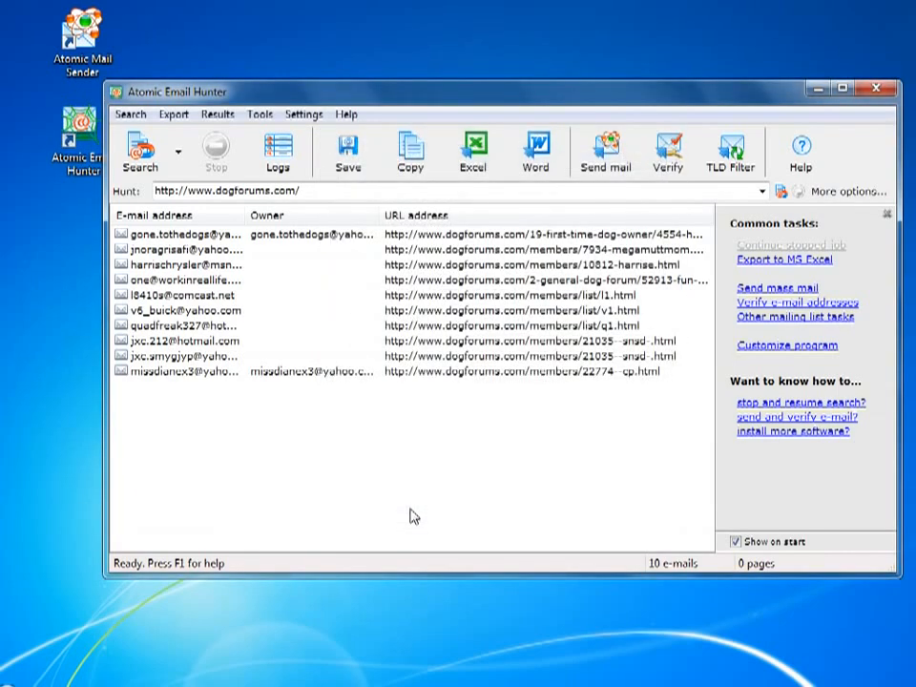
# Export the 10 harvested addresses to a new Excel workbook and bring it into view
pyautogui.click(475, 151)
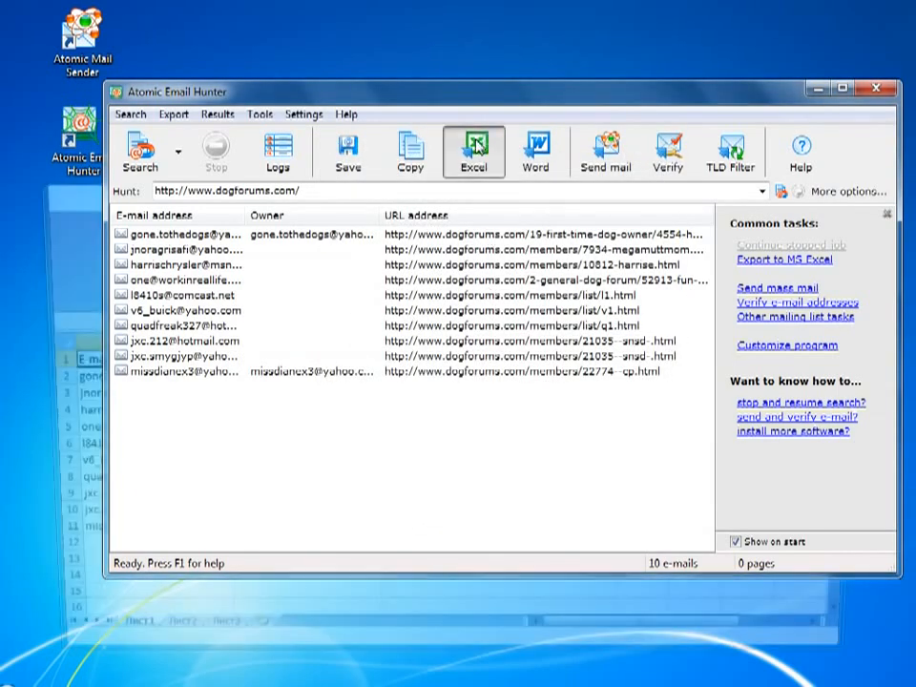
pyautogui.click(475, 151)
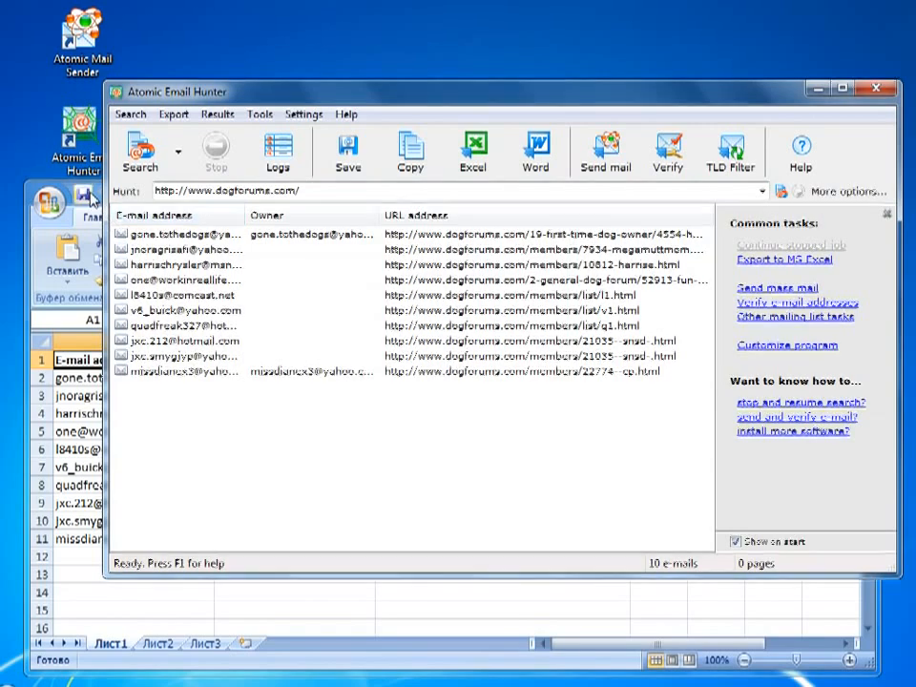
pyautogui.click(472, 151)
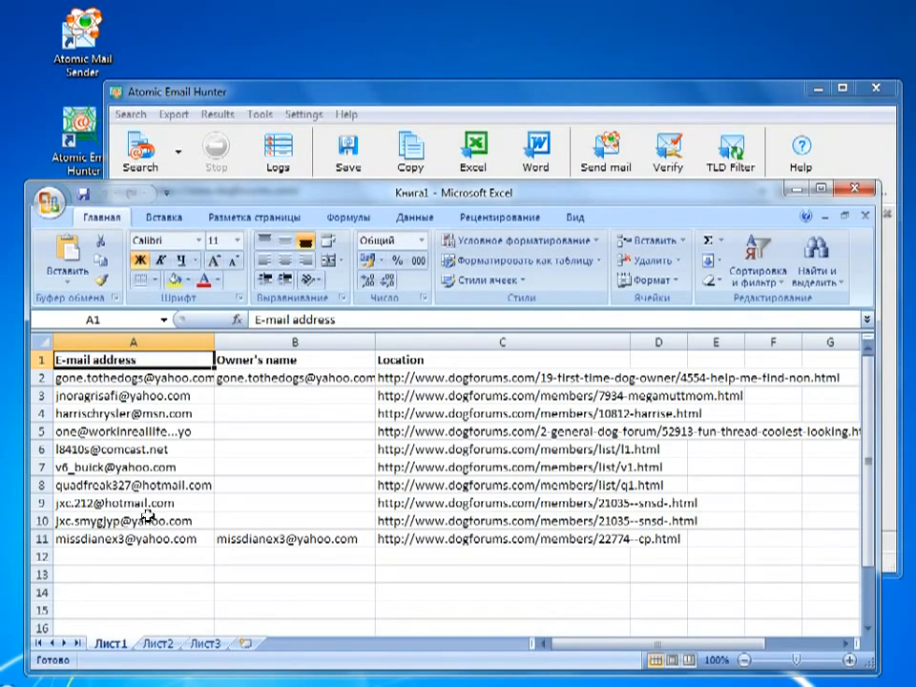
pyautogui.moveTo(749, 459)
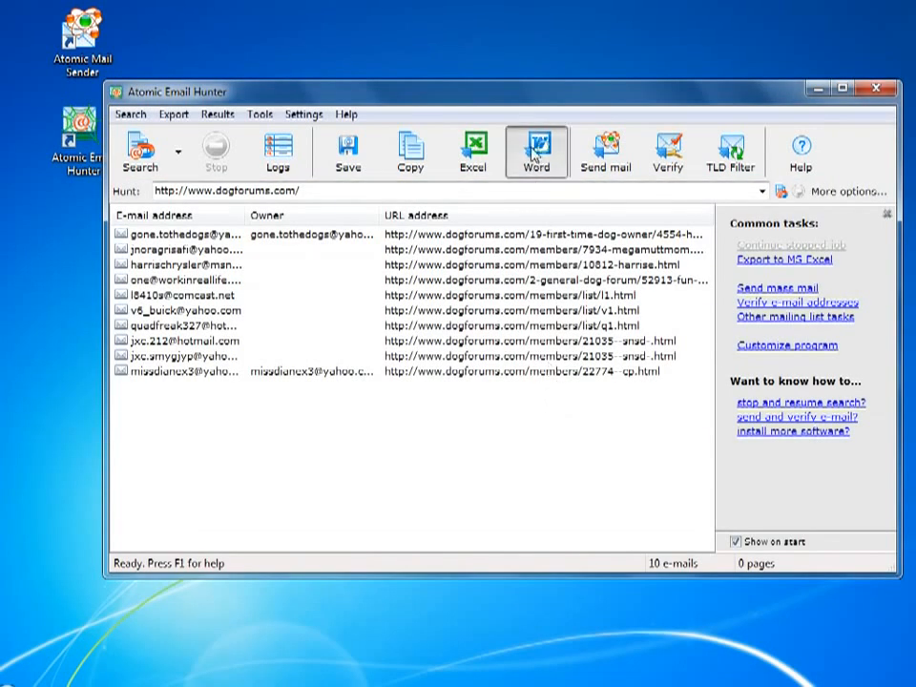
# Fill in 'DogForum User' as the owner name for contacts with a blank owner name
pyautogui.click(536, 150)
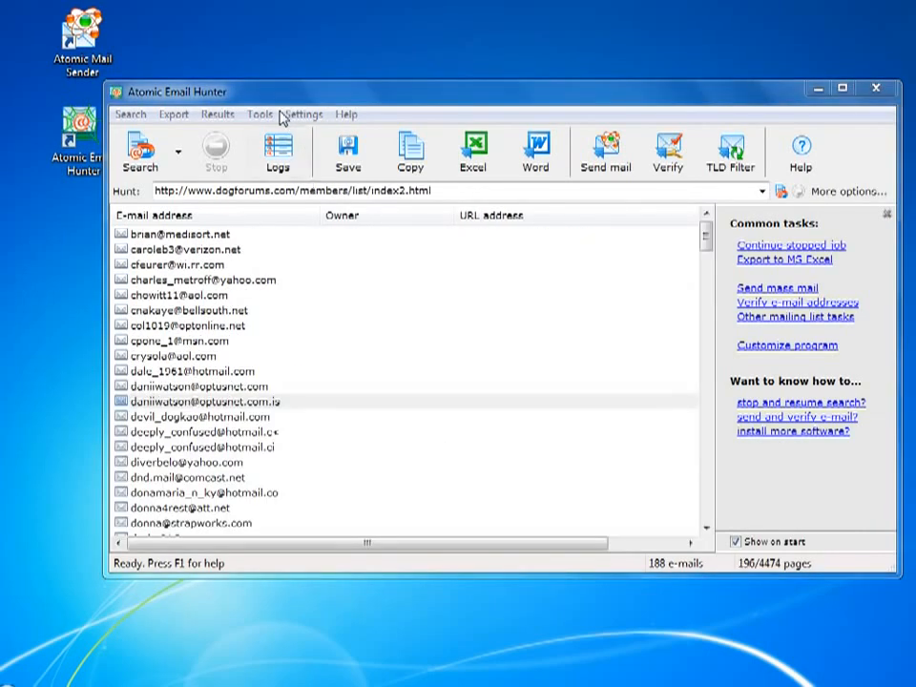
pyautogui.click(259, 113)
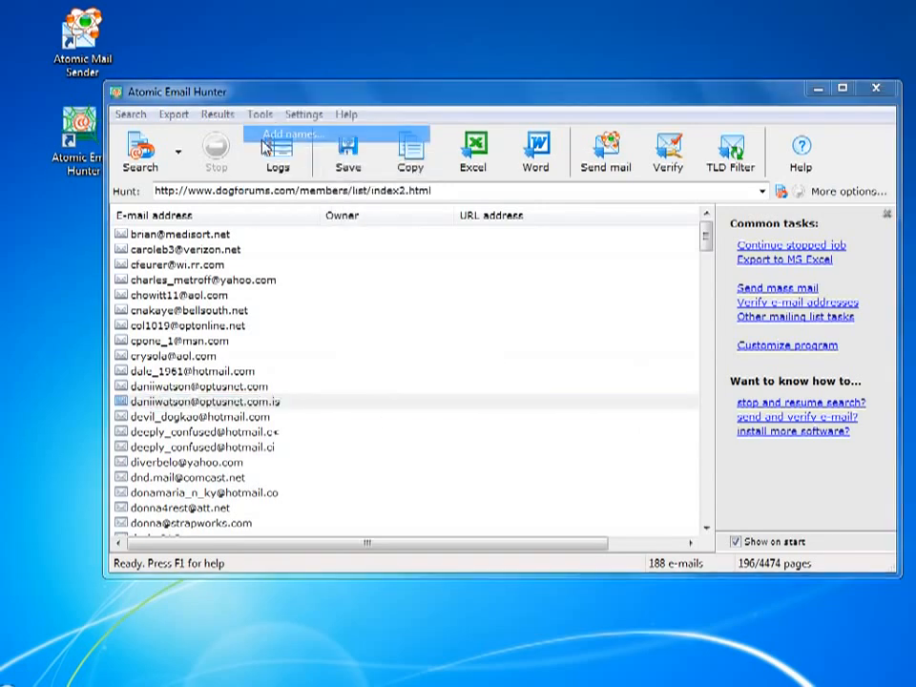
pyautogui.click(282, 133)
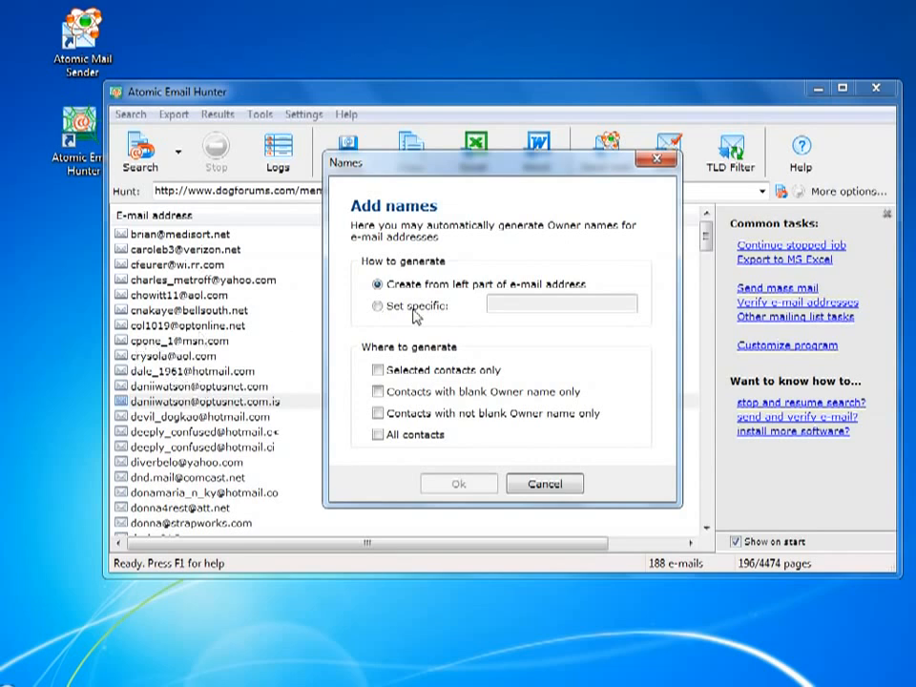
pyautogui.click(375, 306)
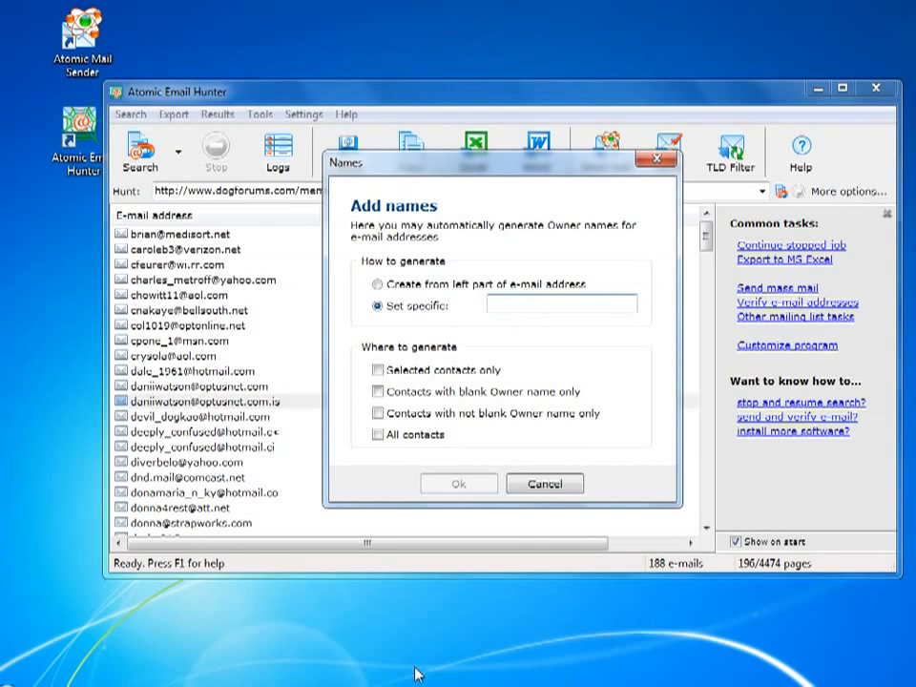
pyautogui.write('DogForum')
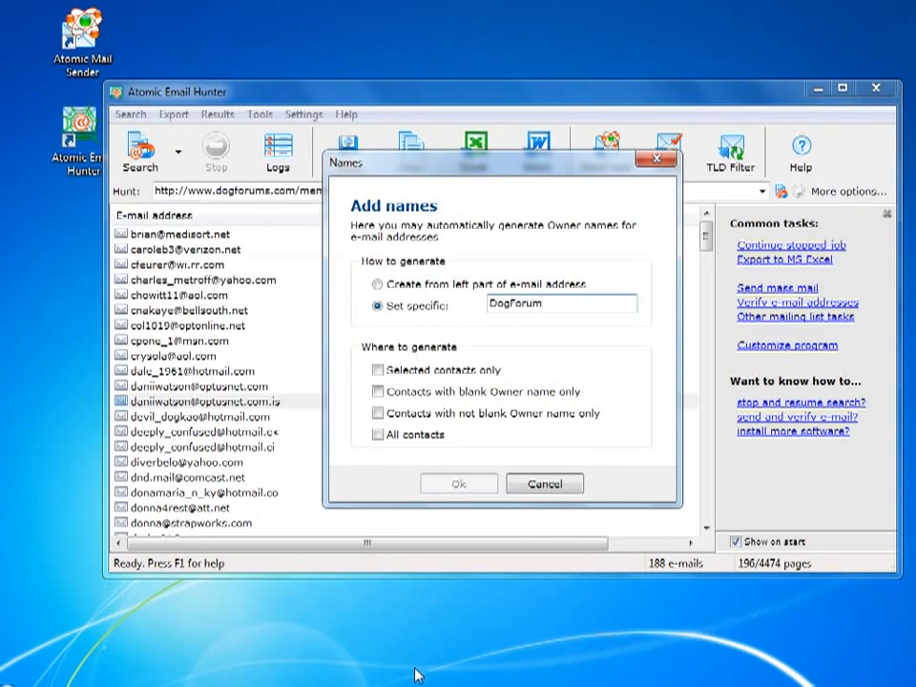
pyautogui.write('User')
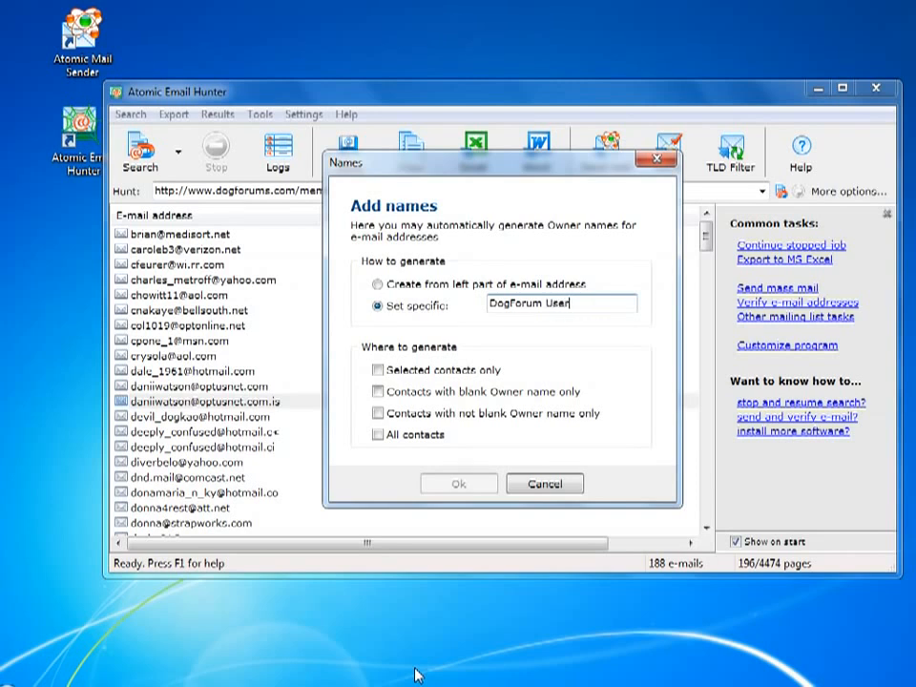
pyautogui.moveTo(361, 526)
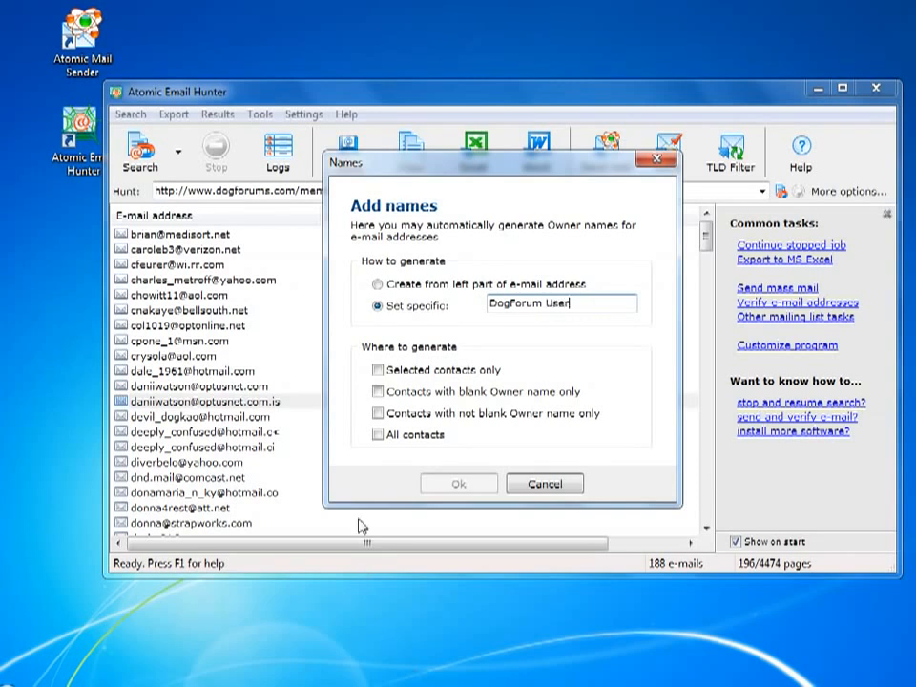
pyautogui.click(374, 392)
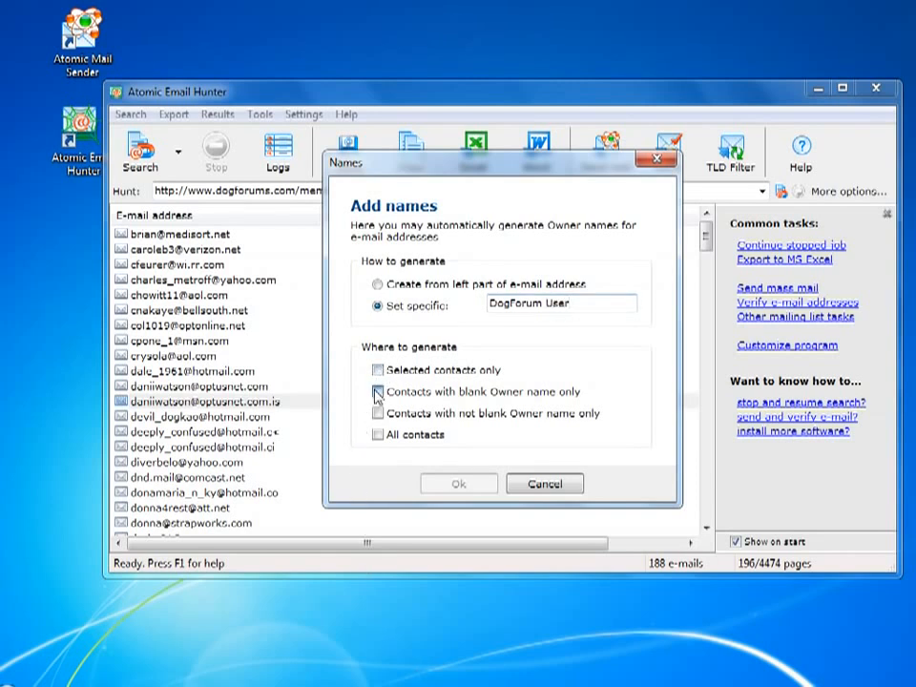
pyautogui.click(458, 483)
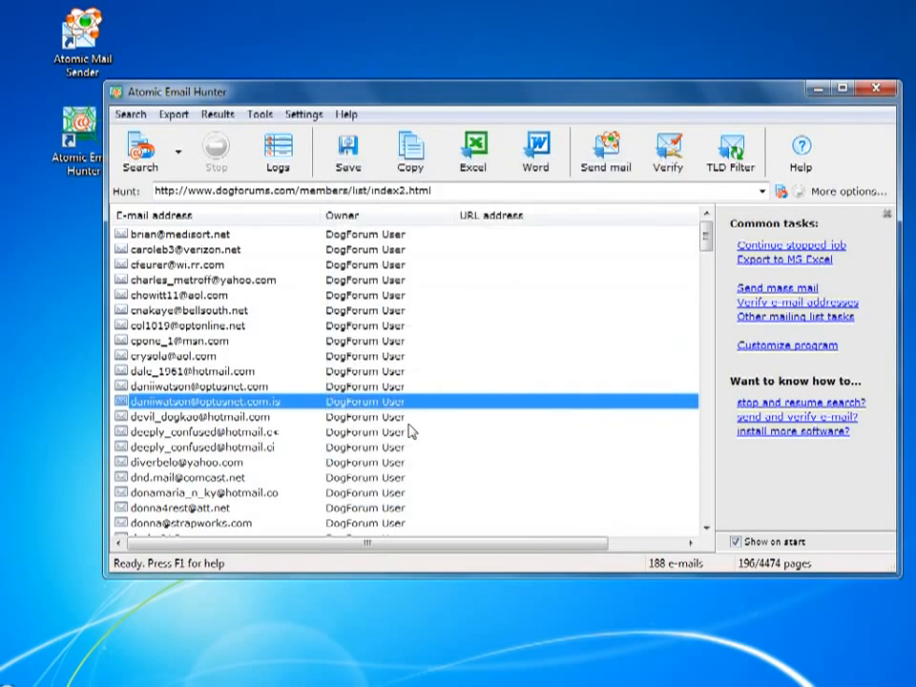
pyautogui.click(260, 113)
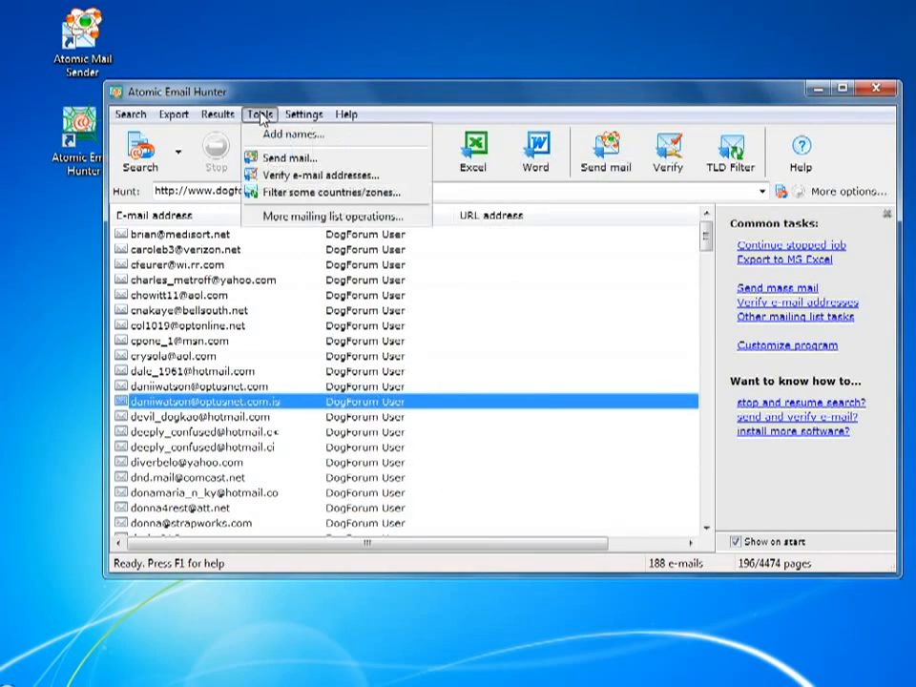
pyautogui.moveTo(324, 175)
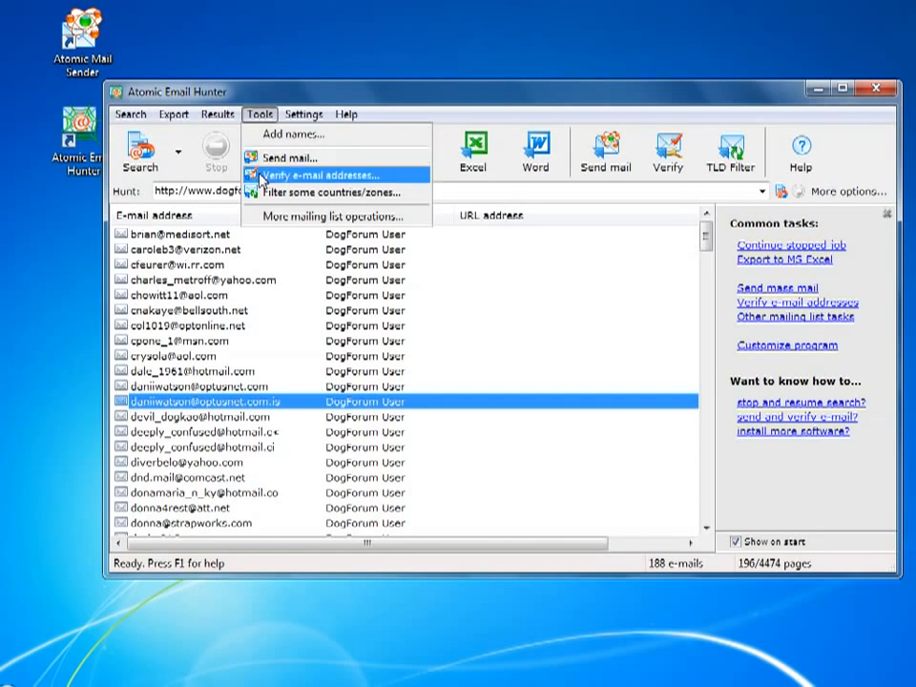
pyautogui.click(220, 114)
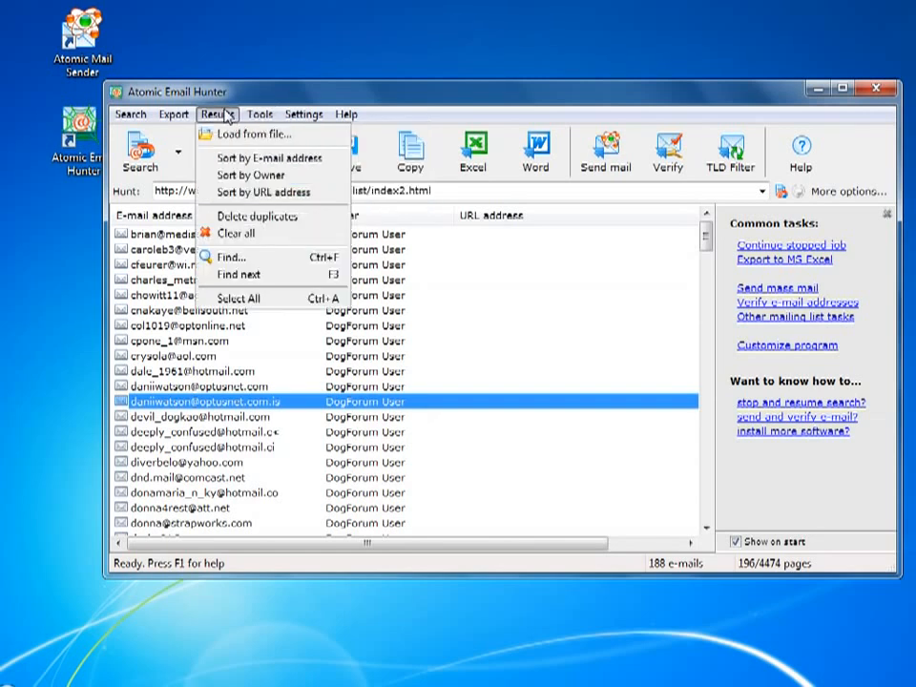